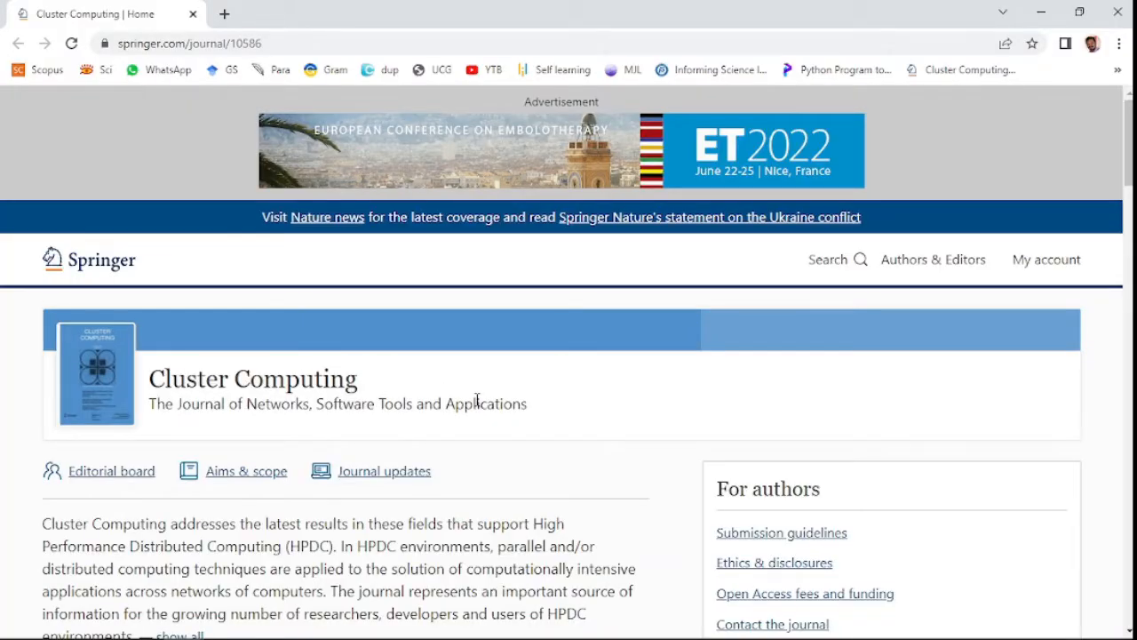
- Expand Cluster Computing's full scope text and reach the metrics: impact factor 1.809, five-year 1.906
scroll("down", 3)
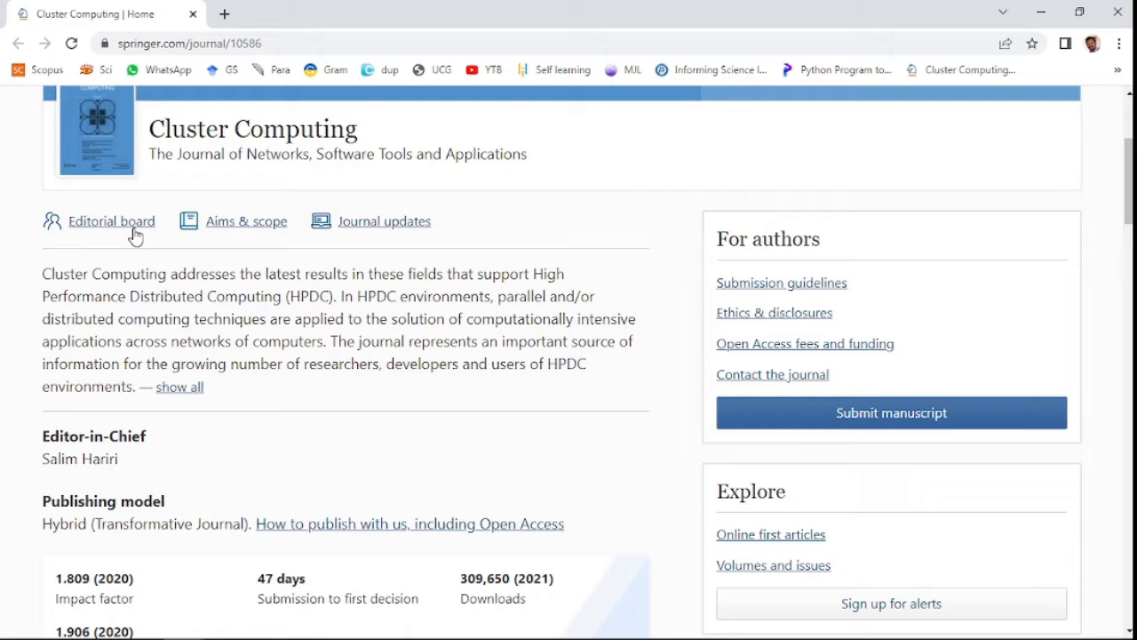
left_click(180, 386)
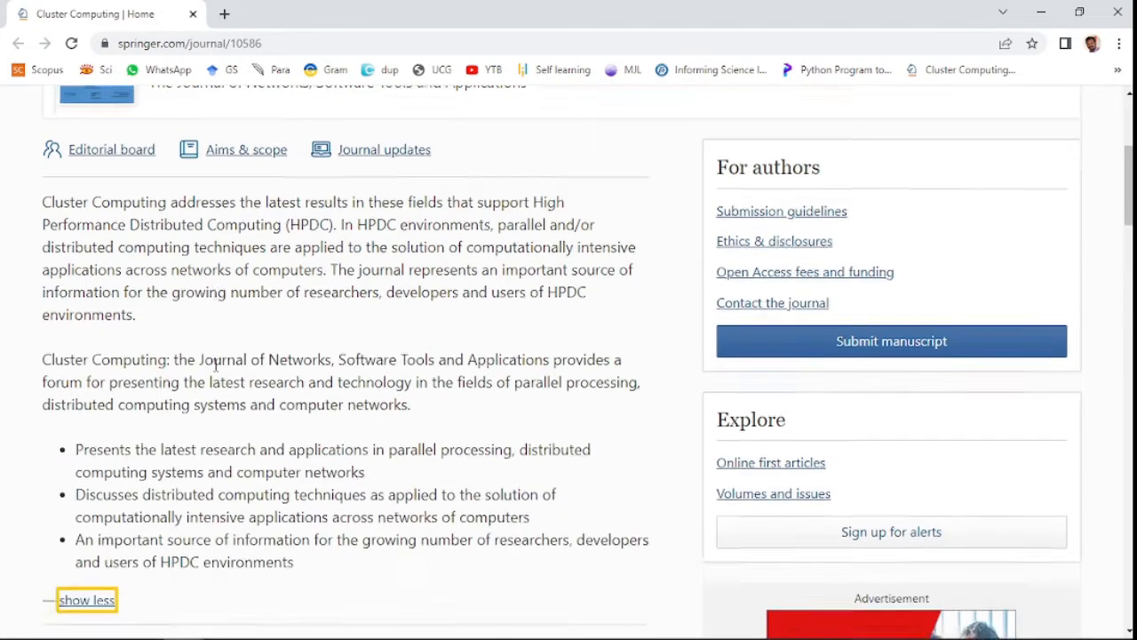
scroll("down", 3)
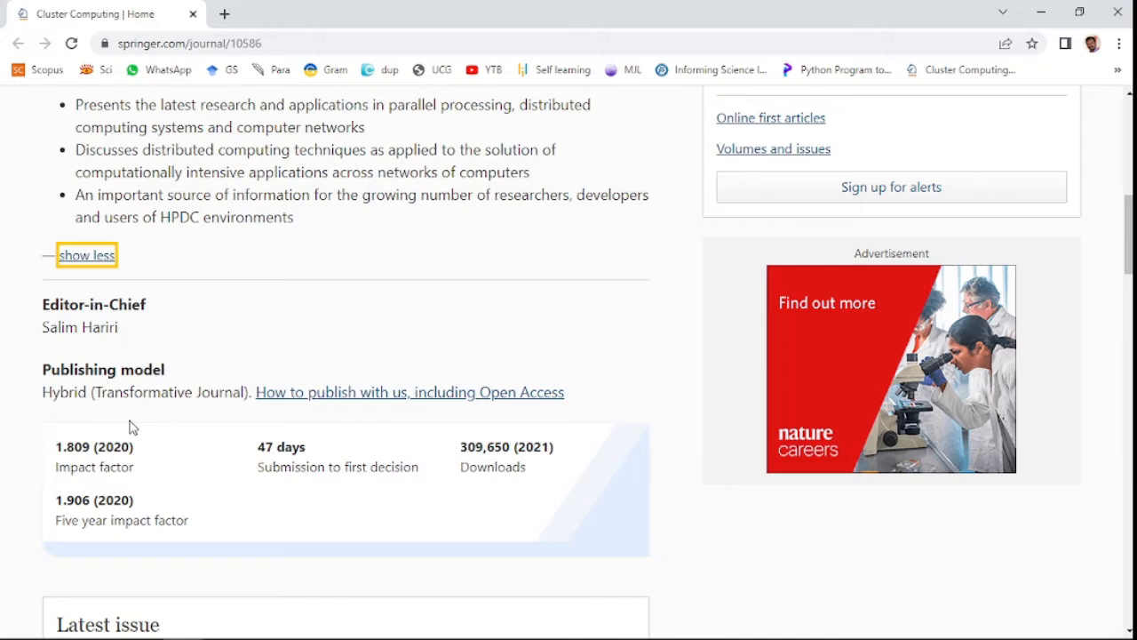
mouse_move(449, 426)
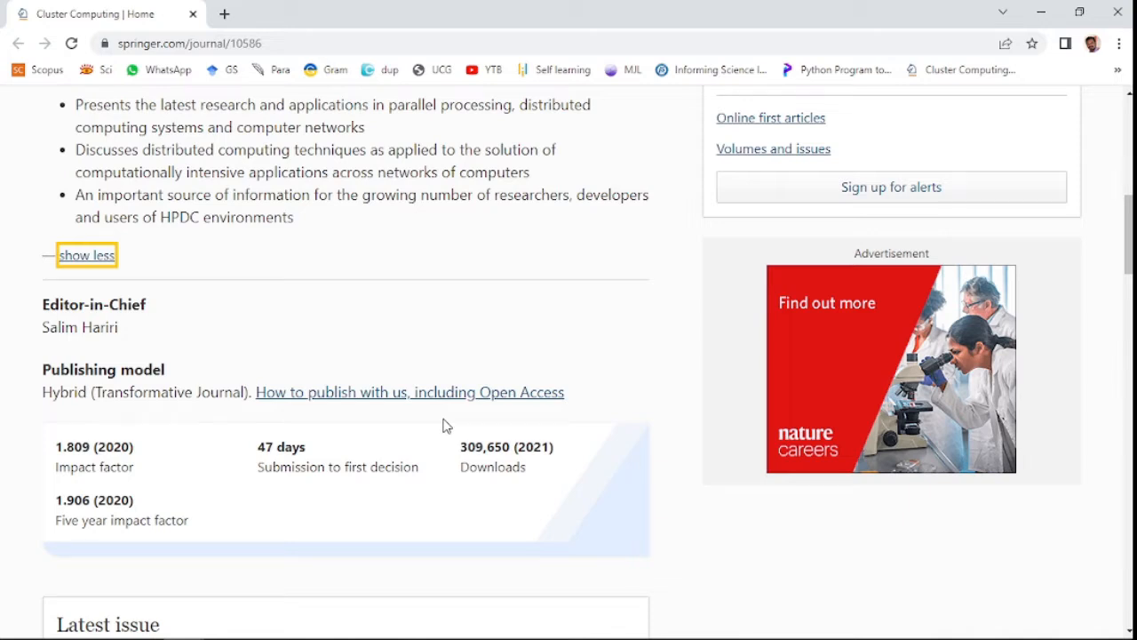
scroll("down", 3)
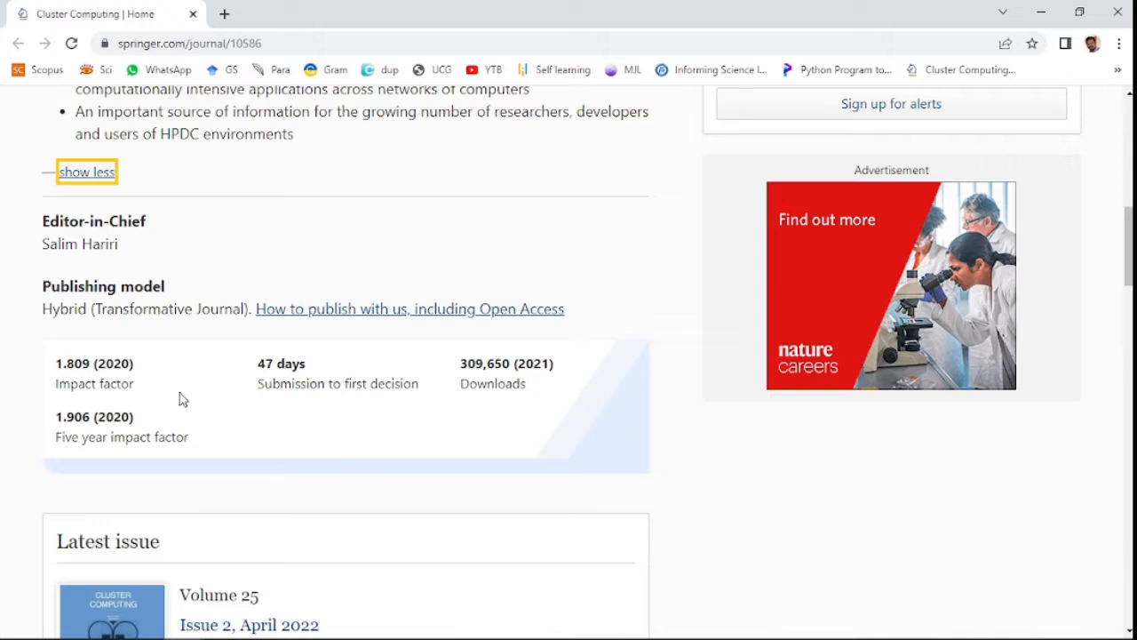
mouse_move(153, 461)
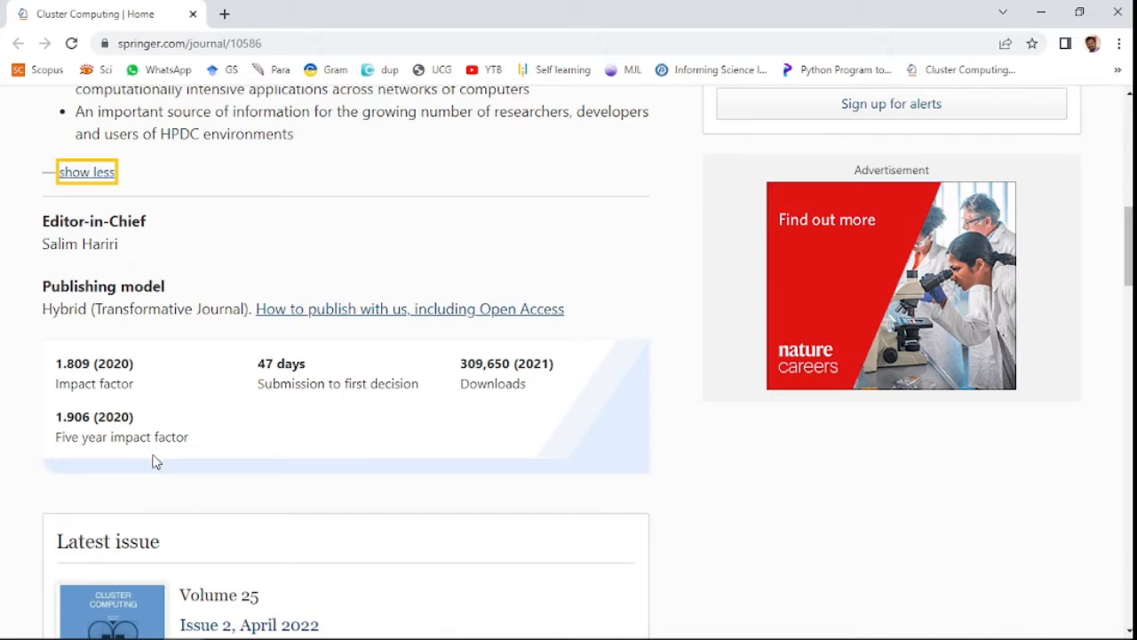
mouse_move(336, 424)
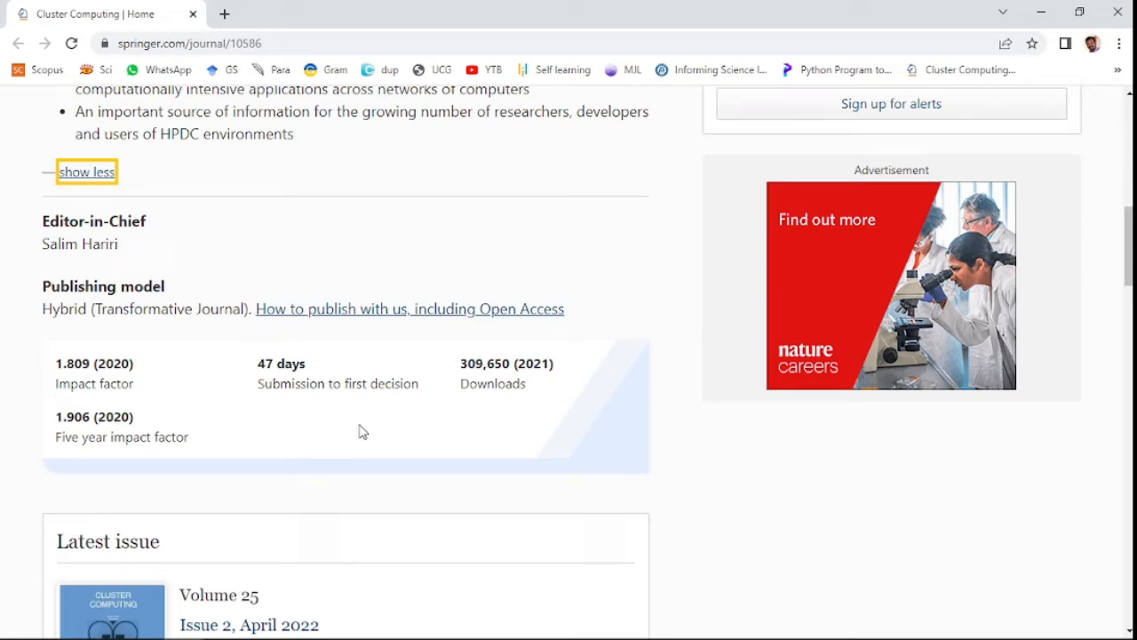
- Review the special issue call and the 'Abstracted and indexed in' list, marking SCOPUS beside SCIE
scroll("down", 3)
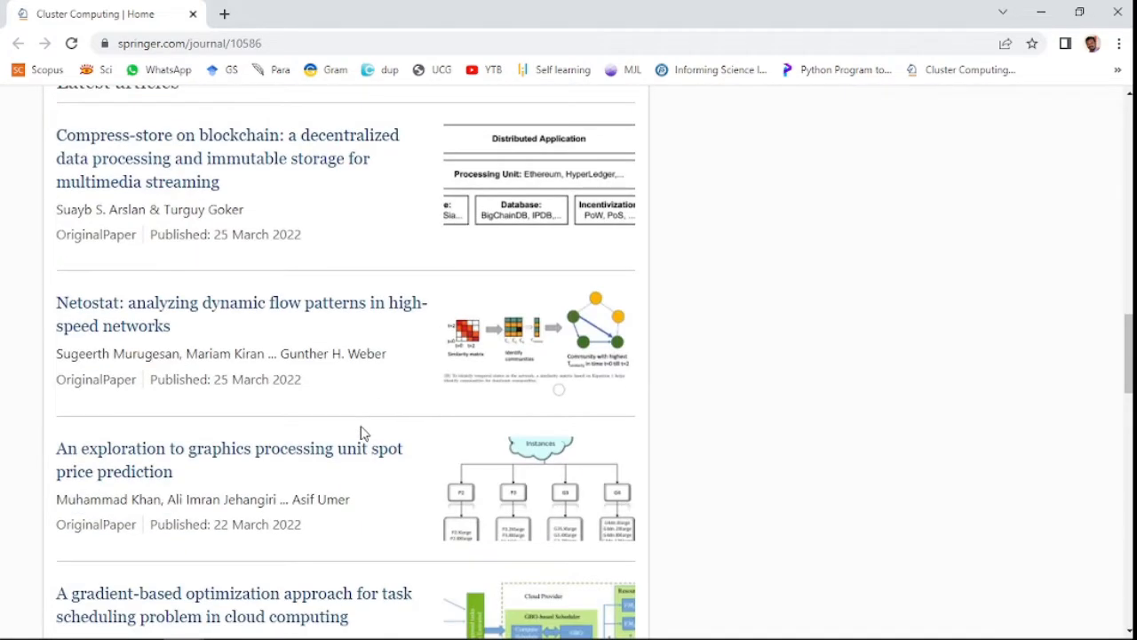
scroll("down", 3)
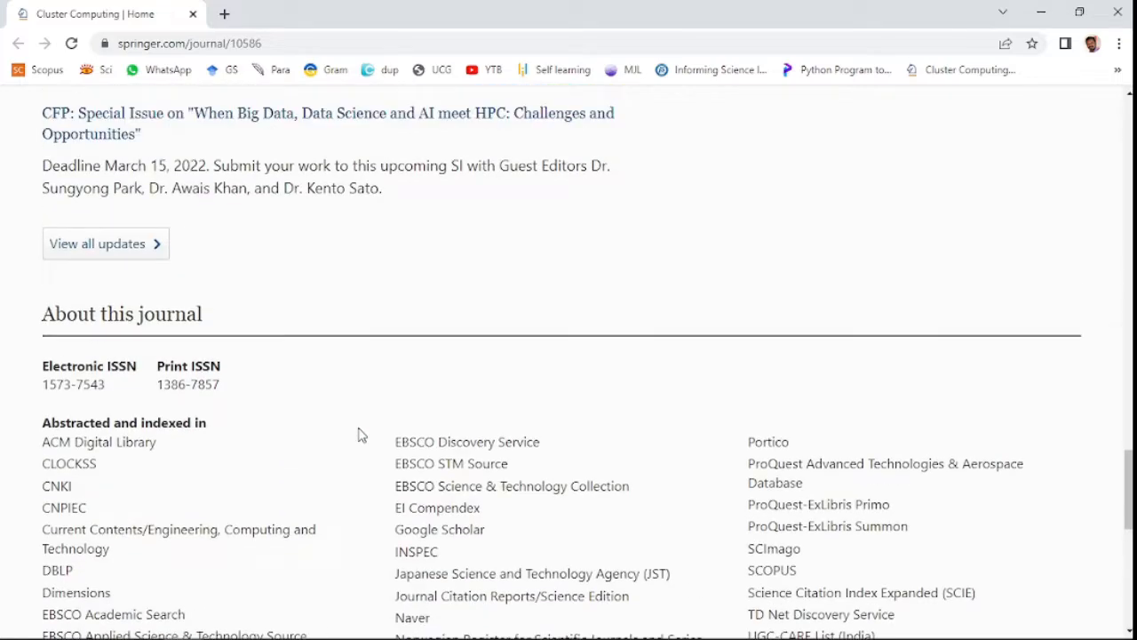
scroll("up", 3)
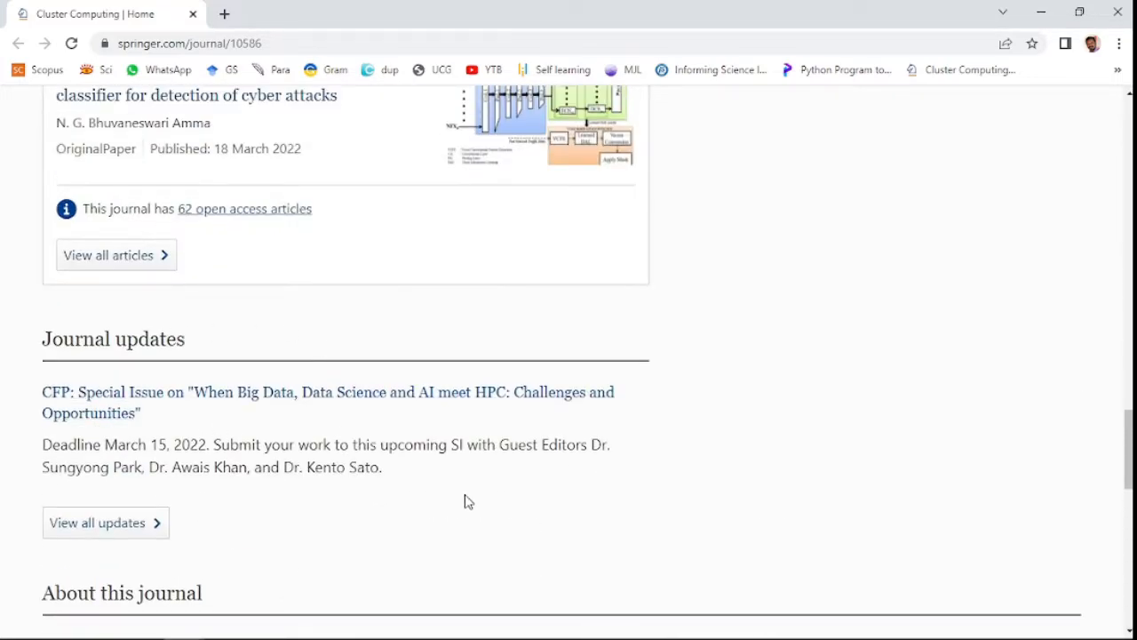
scroll("down", 3)
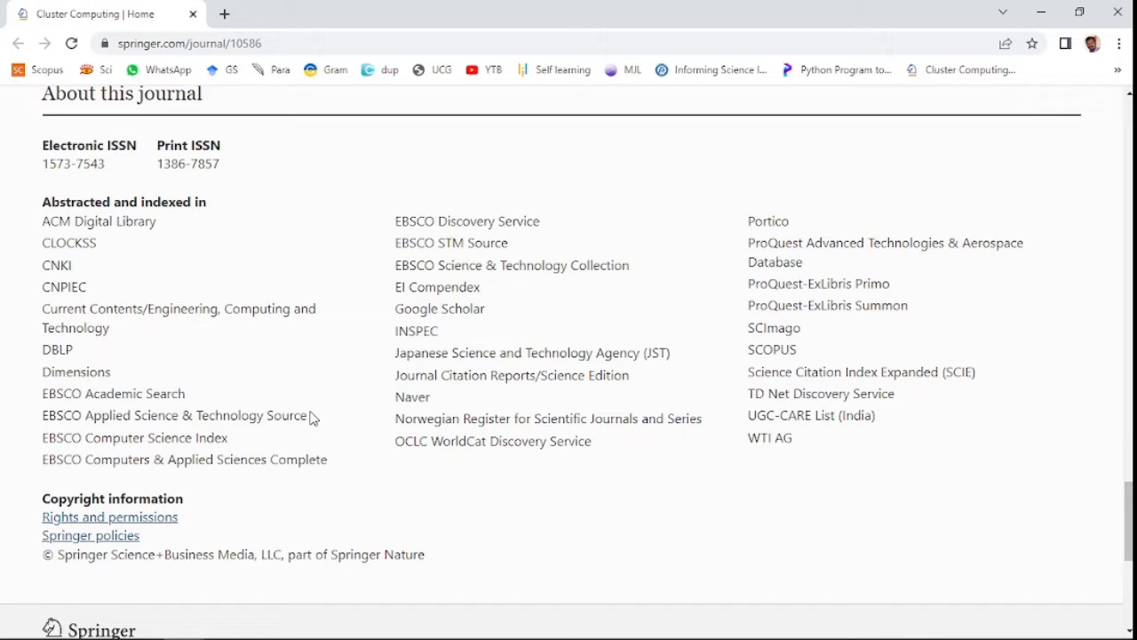
double_click(772, 348)
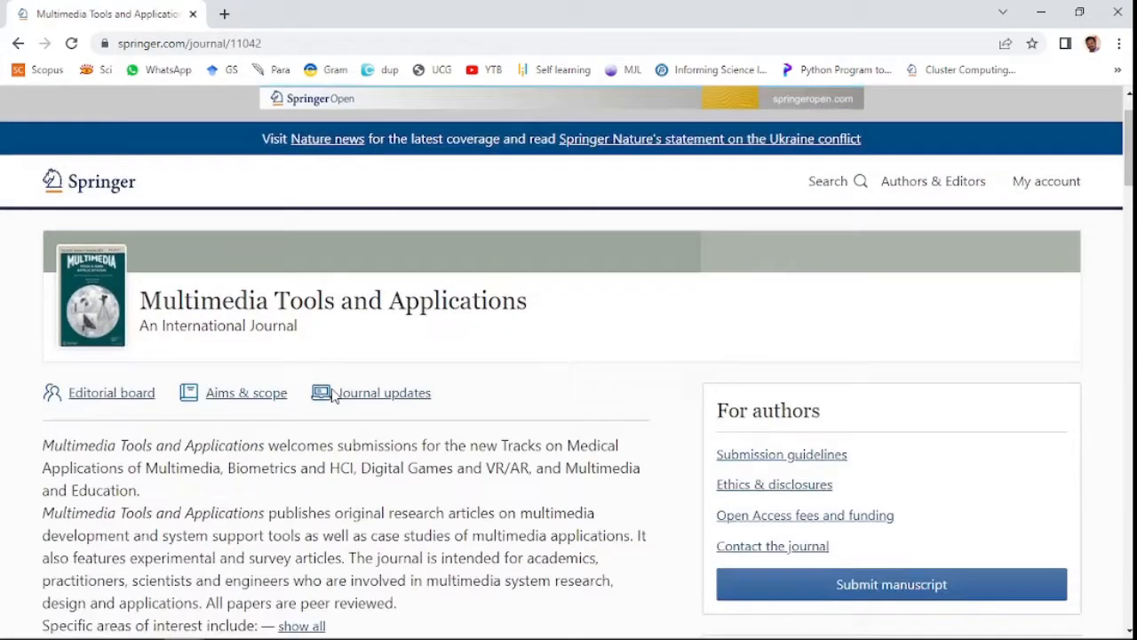
- Expand Multimedia Tools and Applications' areas of interest and reach impact factor 2.757, five-year 2.517
scroll("down", 3)
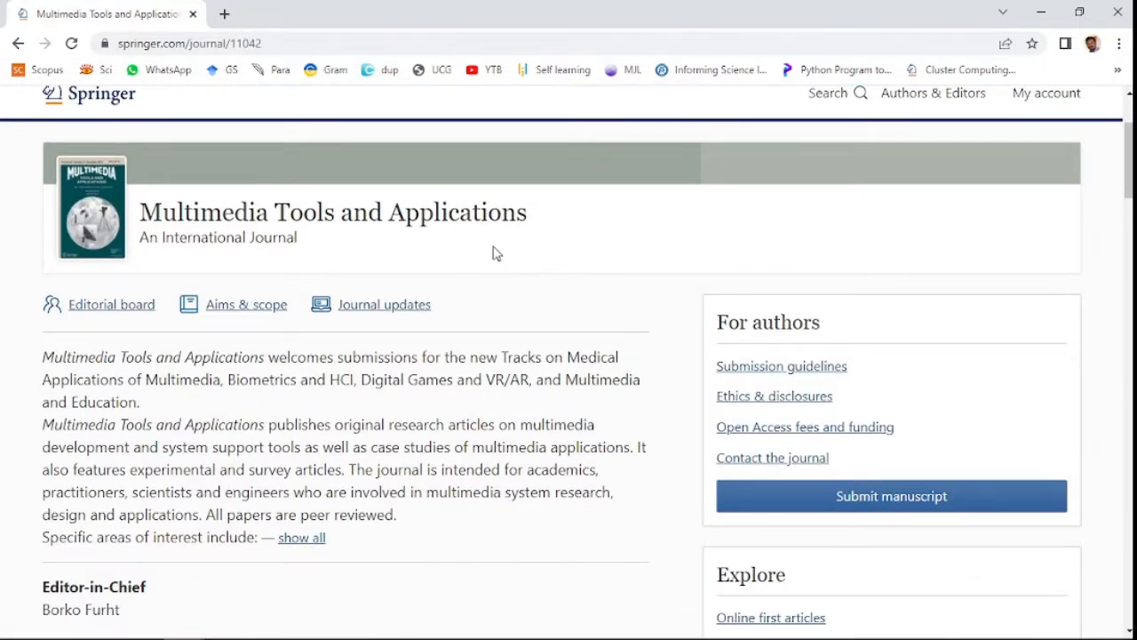
scroll("down", 3)
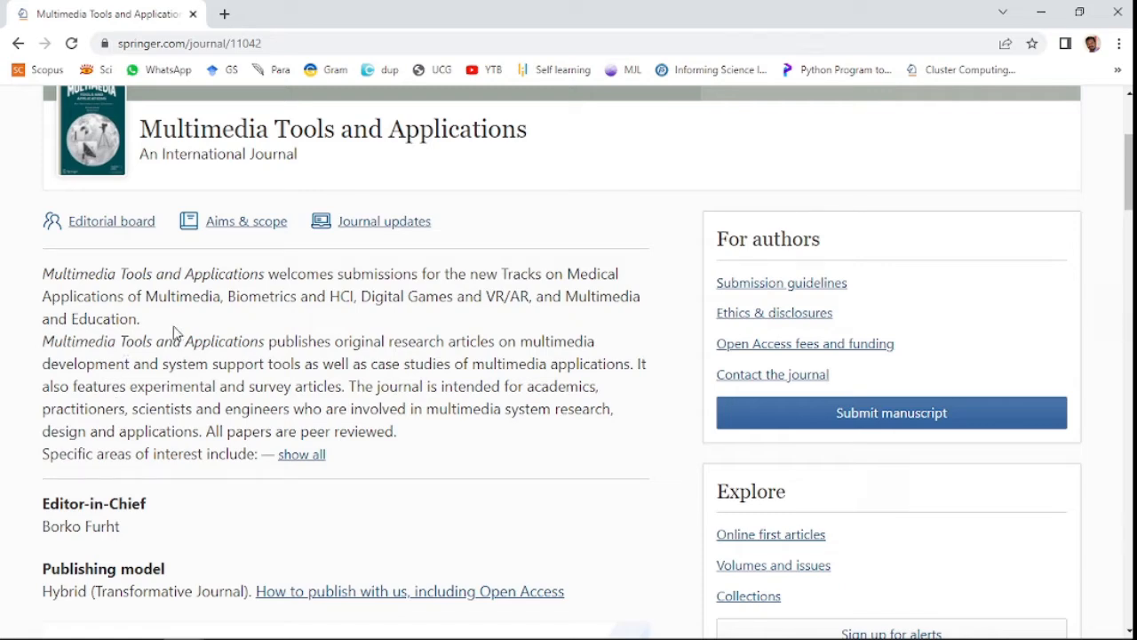
mouse_move(301, 454)
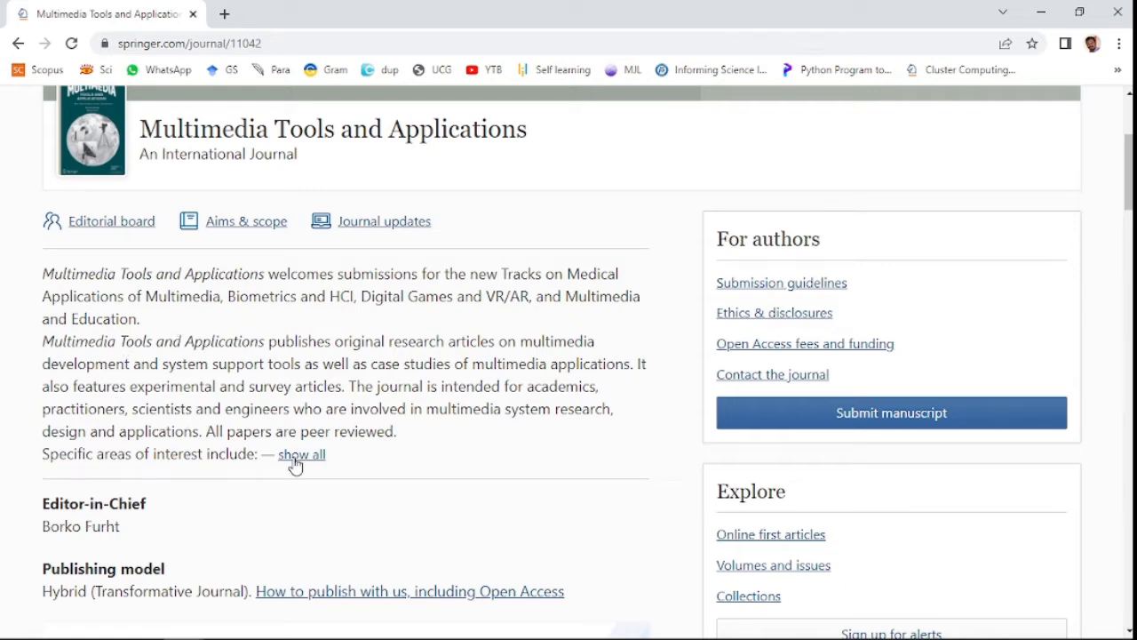
left_click(302, 454)
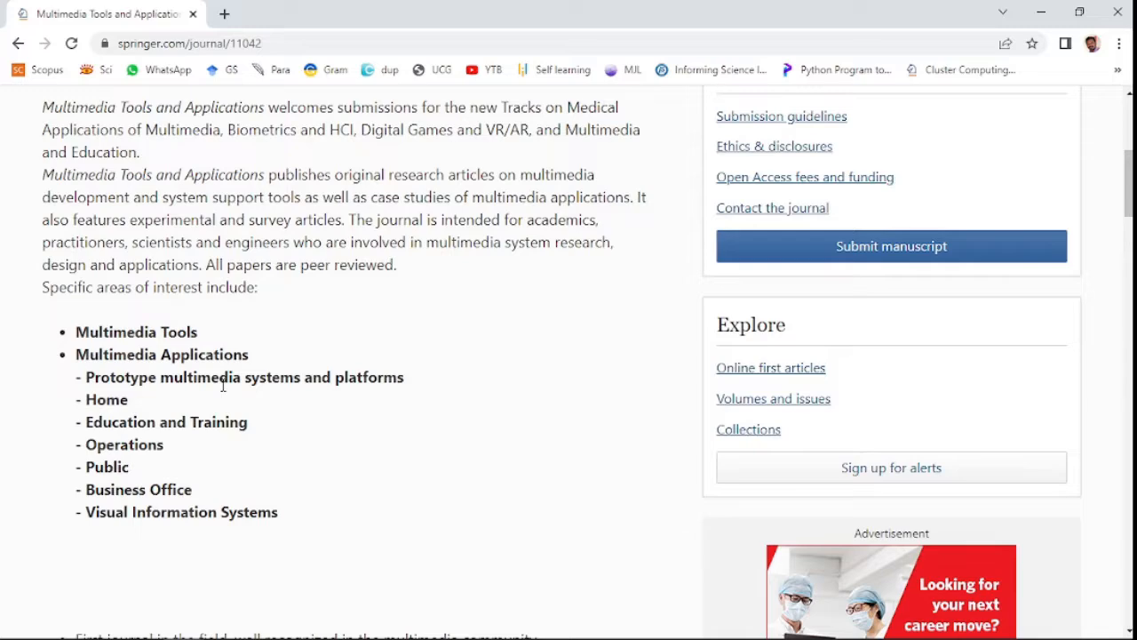
scroll("down", 3)
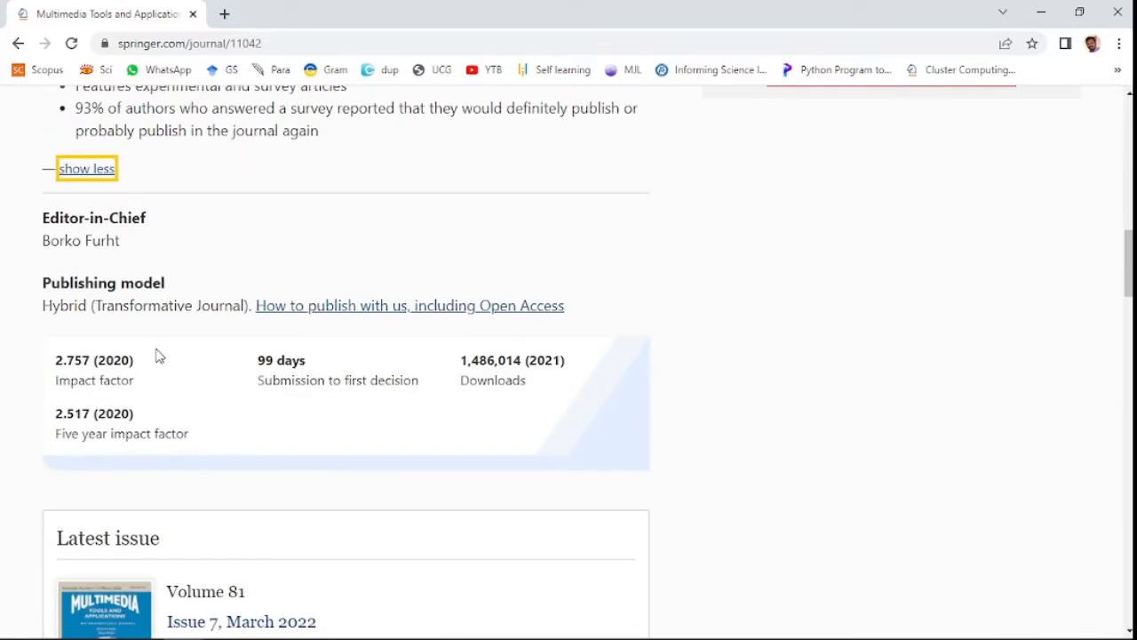
mouse_move(164, 359)
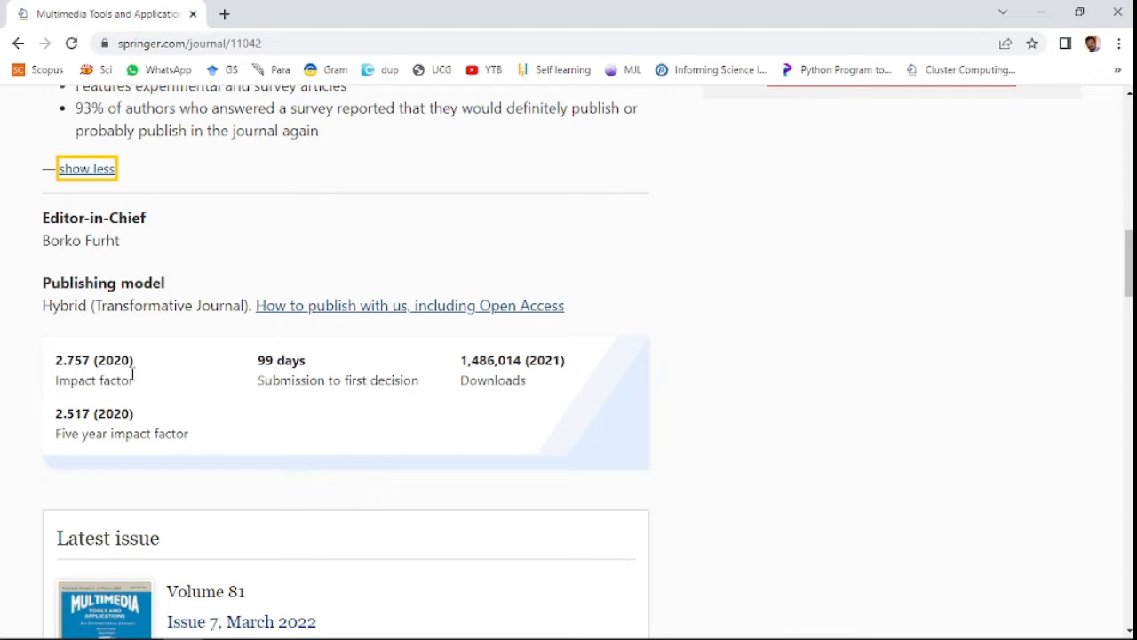
mouse_move(167, 427)
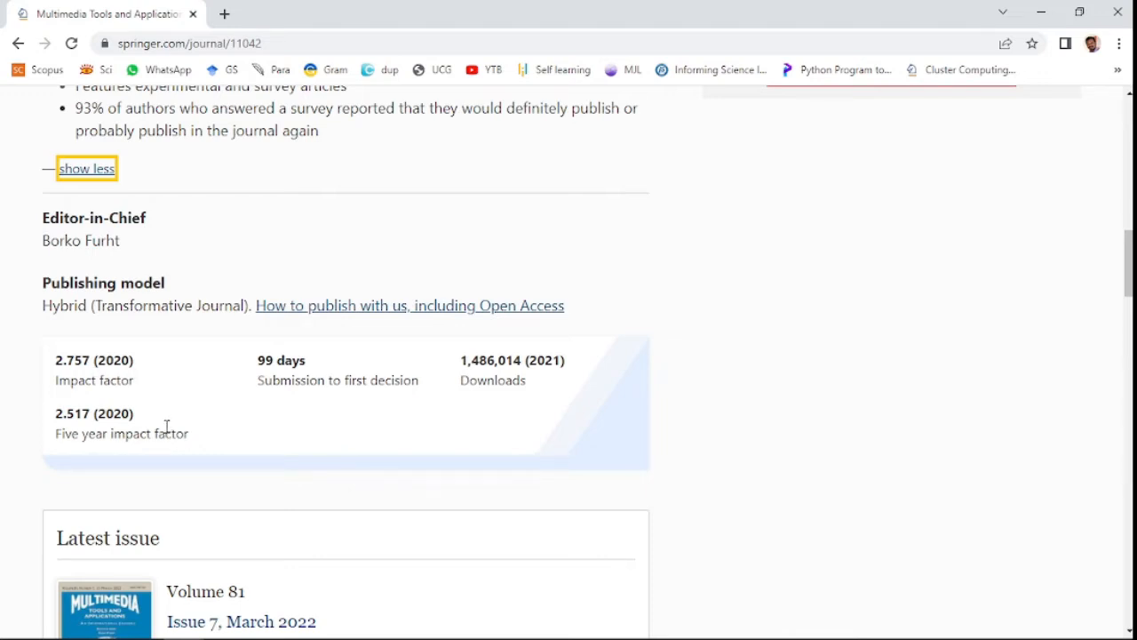
mouse_move(312, 406)
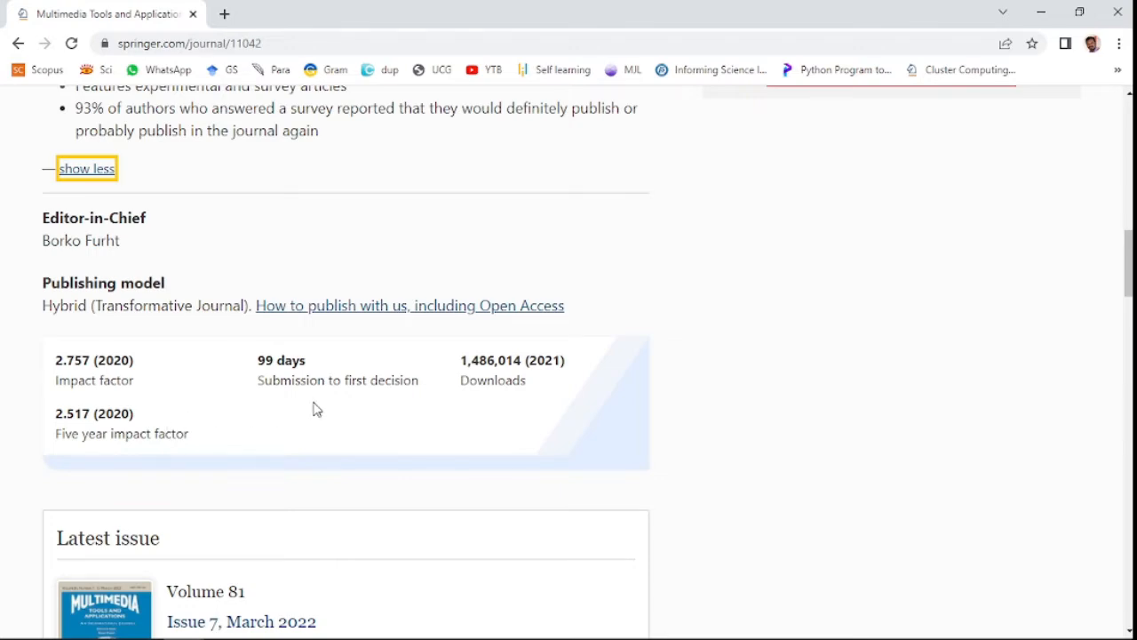
- Review the calls for papers and indexing list, marking SCOPUS beside SCIE
scroll("down", 3)
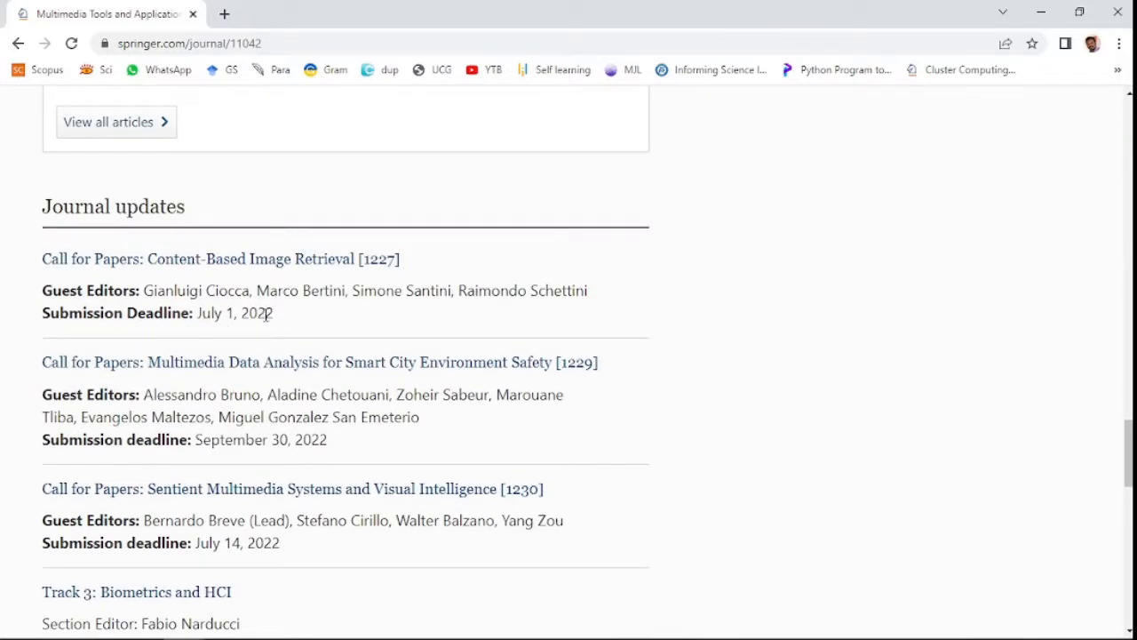
scroll("down", 3)
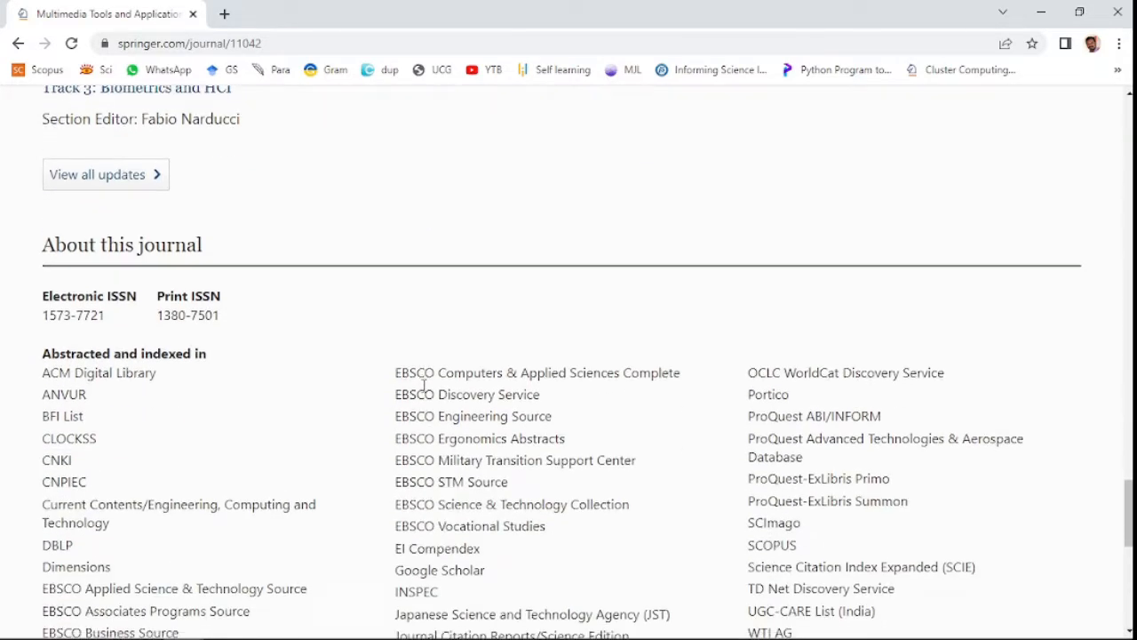
scroll("down", 3)
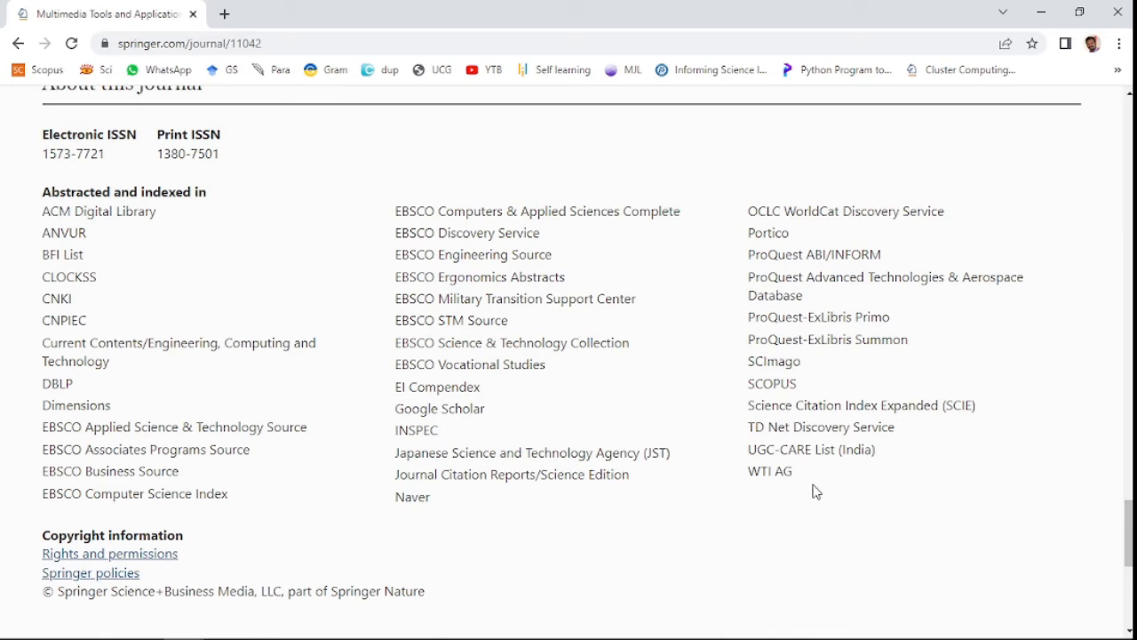
double_click(772, 383)
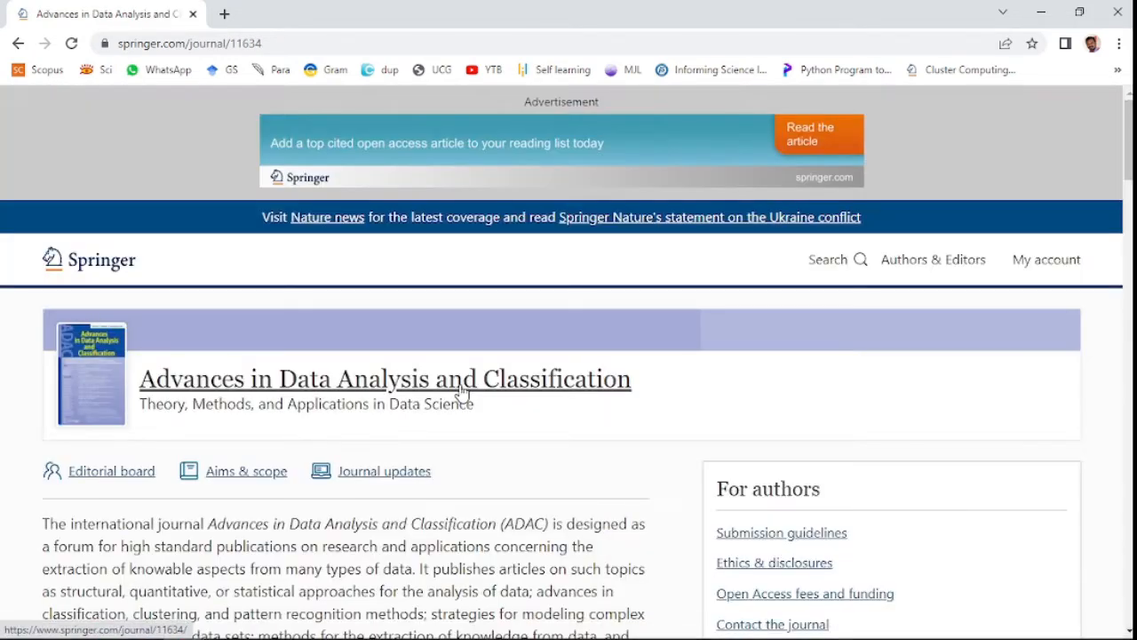
- Bring the Advances in Data Analysis and Classification title and scope description into view
scroll("down", 3)
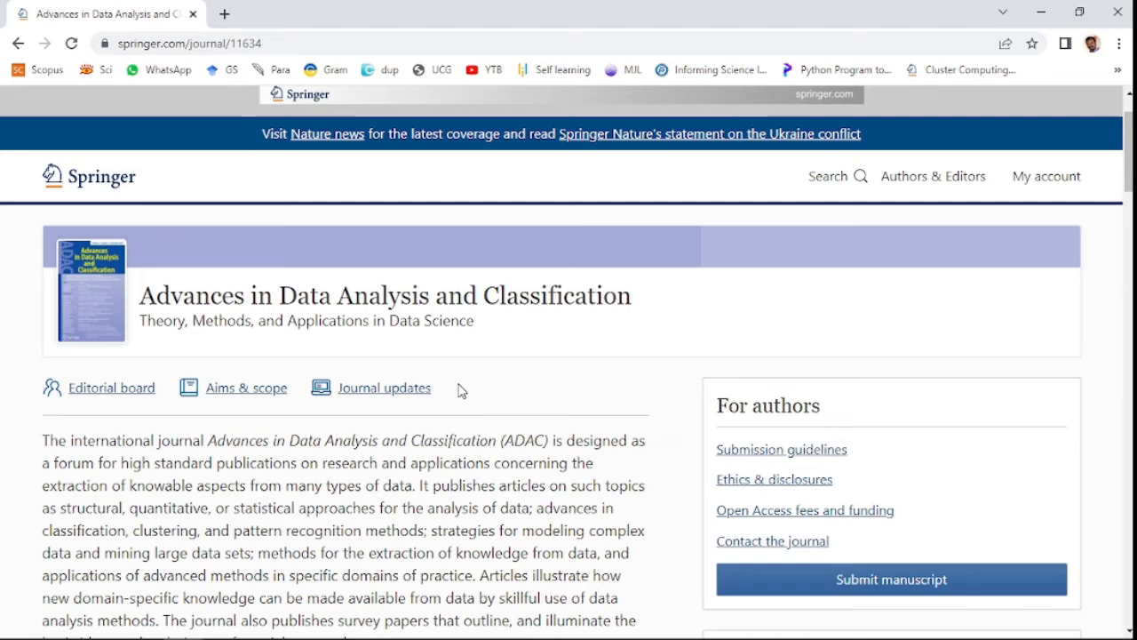
mouse_move(311, 340)
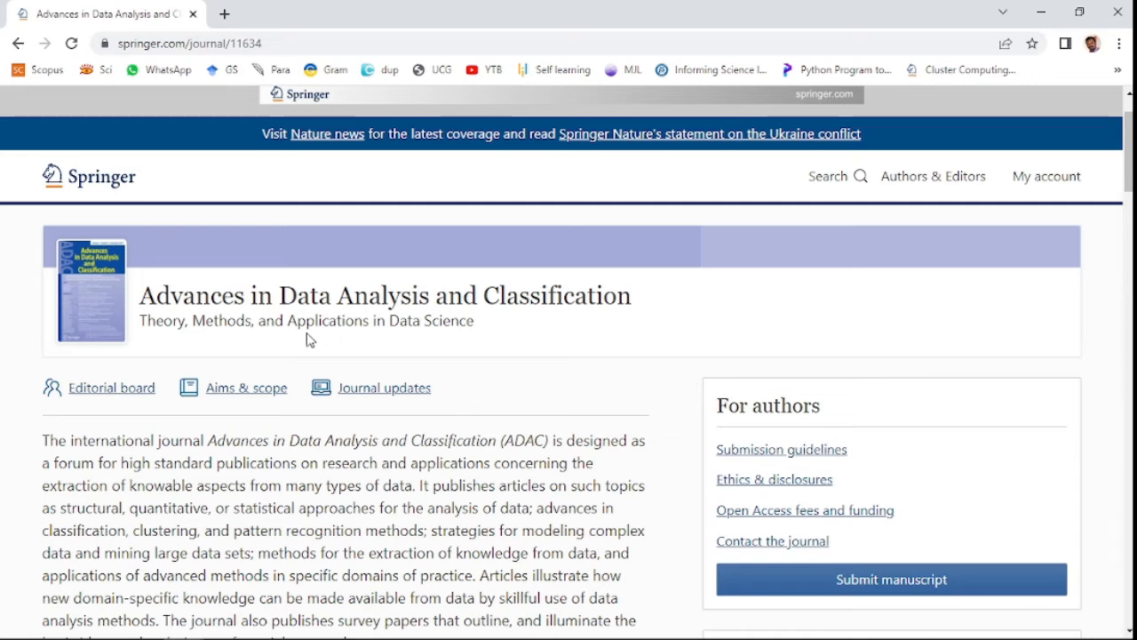
mouse_move(220, 347)
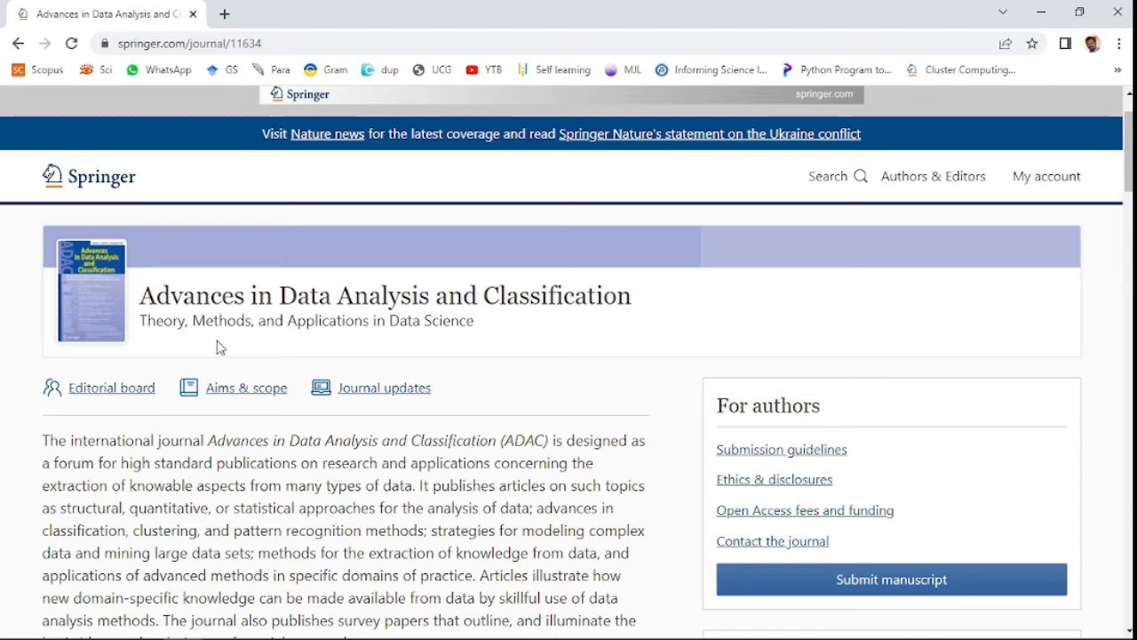
mouse_move(431, 370)
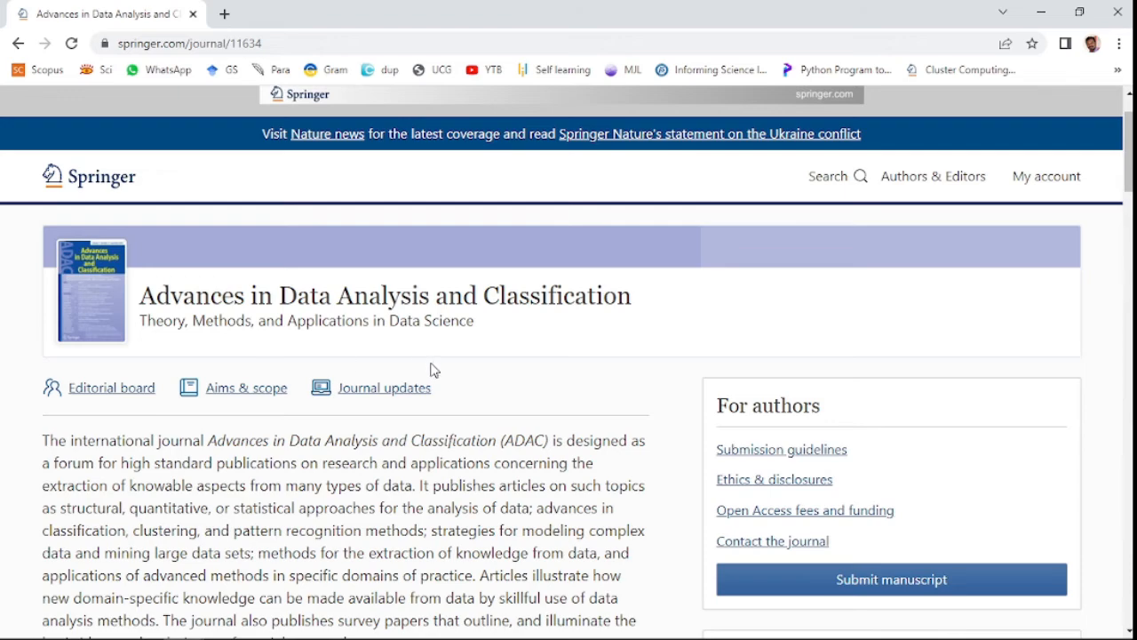
- Reach the metrics box: impact factor 2.134 (2020), five-year 2.339, 3-day first decision
scroll("down", 3)
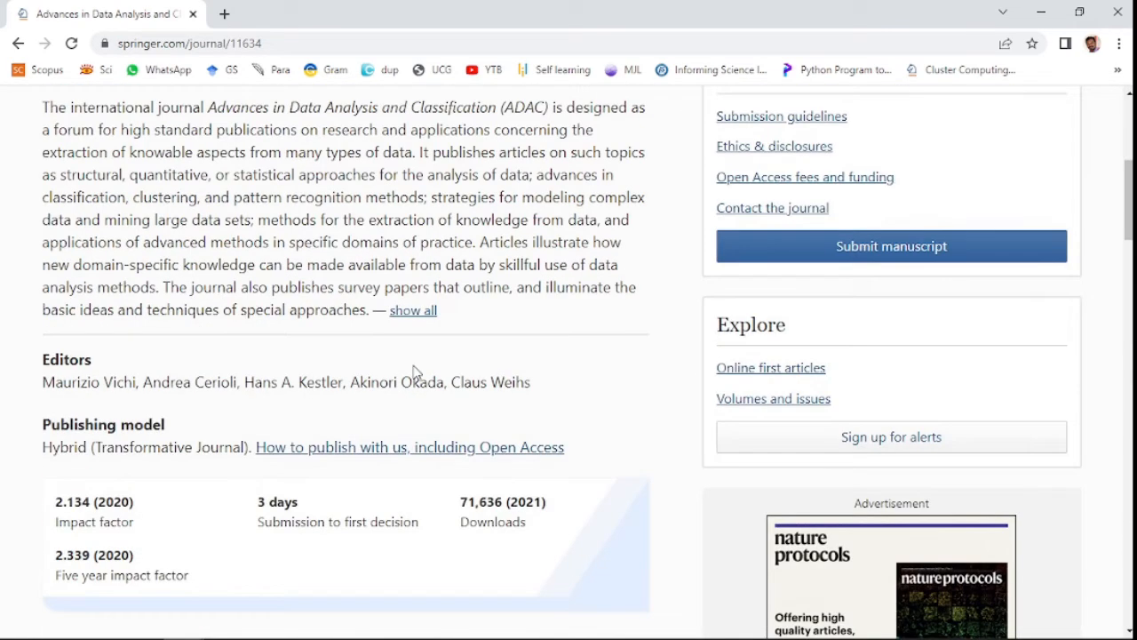
scroll("up", 3)
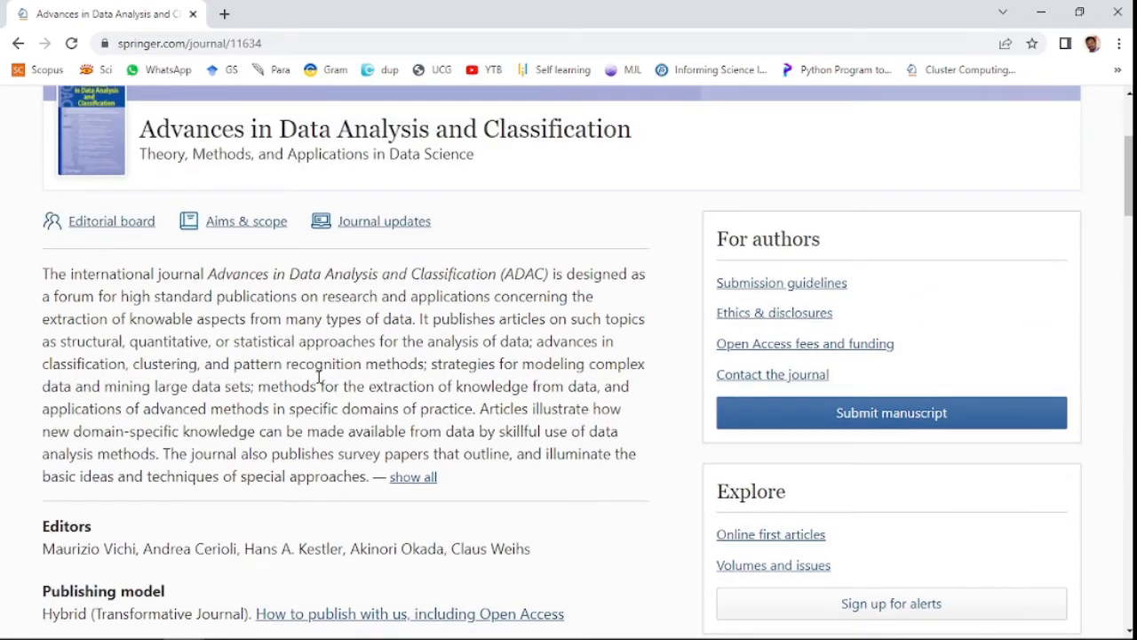
scroll("down", 3)
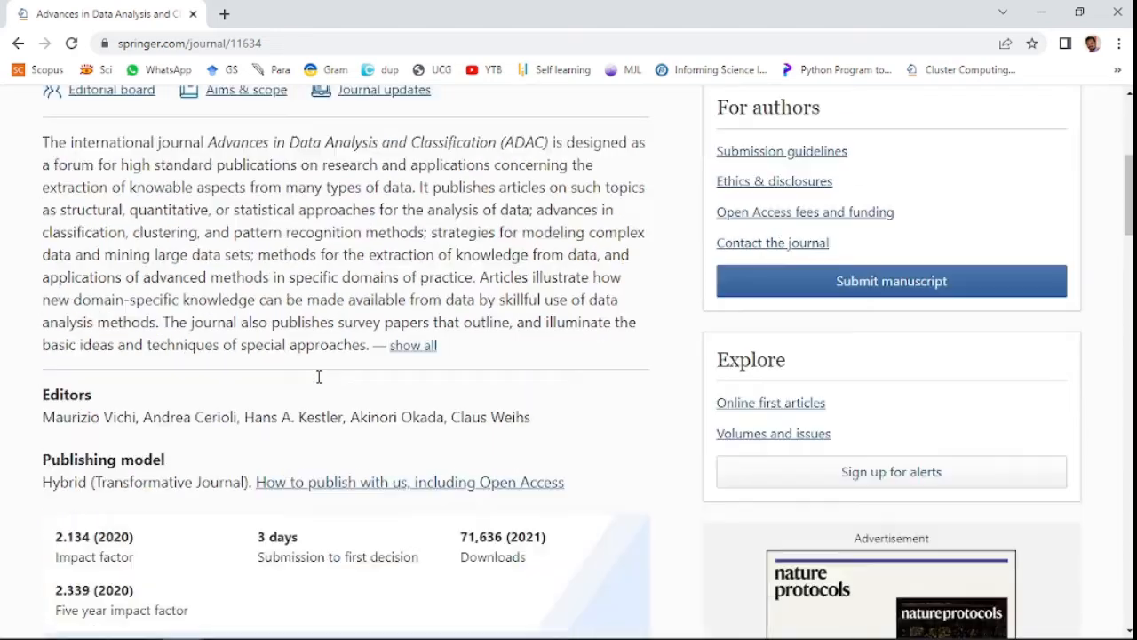
scroll("down", 3)
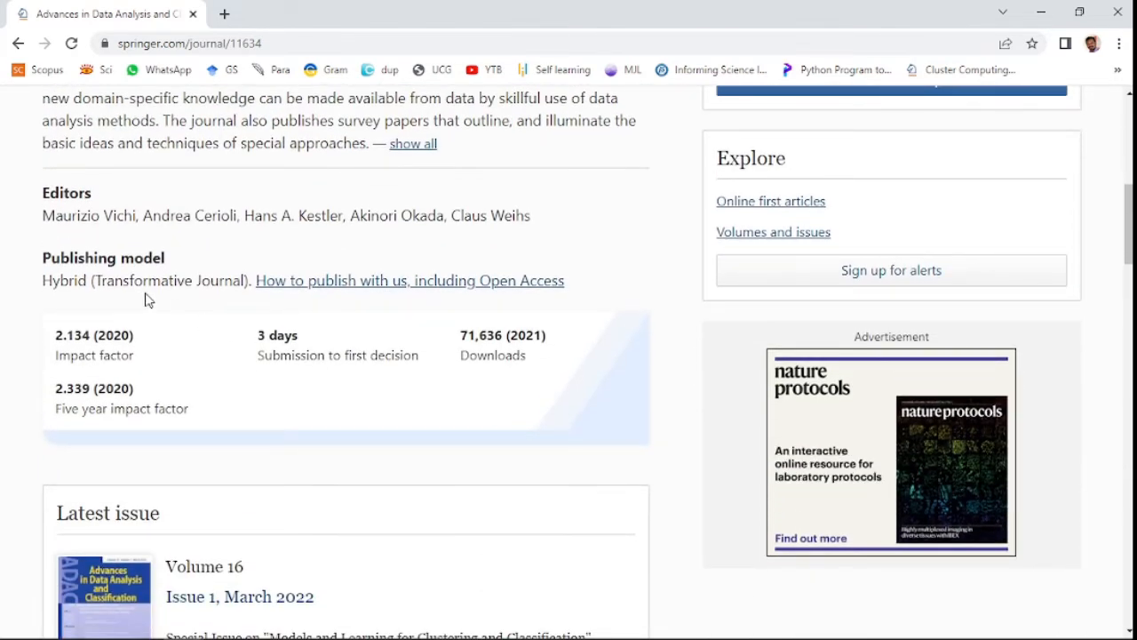
mouse_move(151, 299)
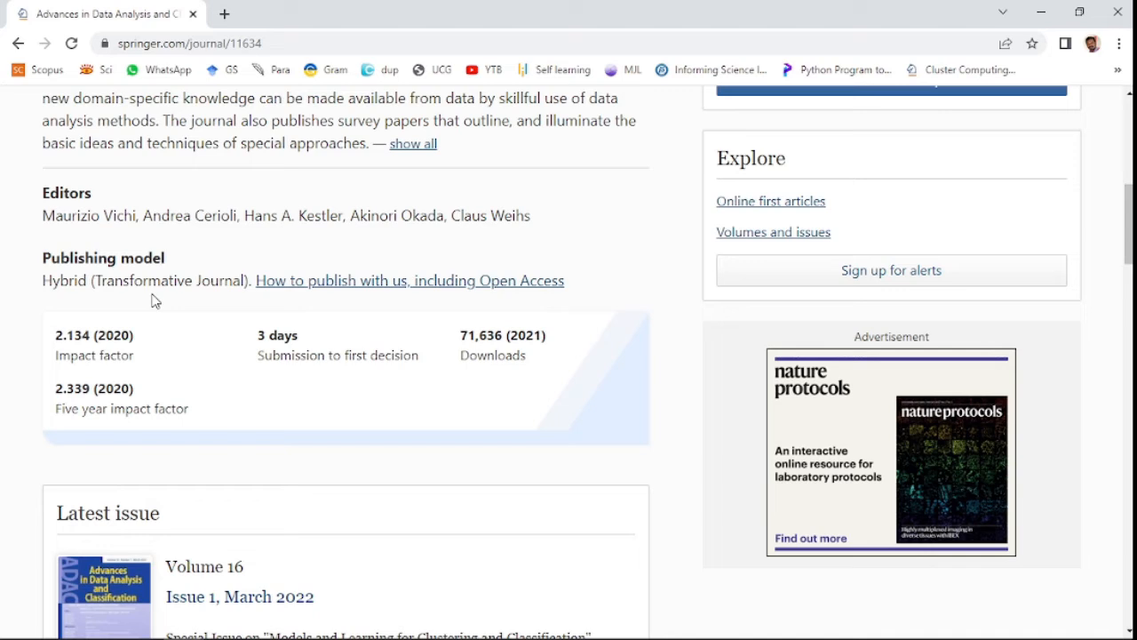
mouse_move(153, 353)
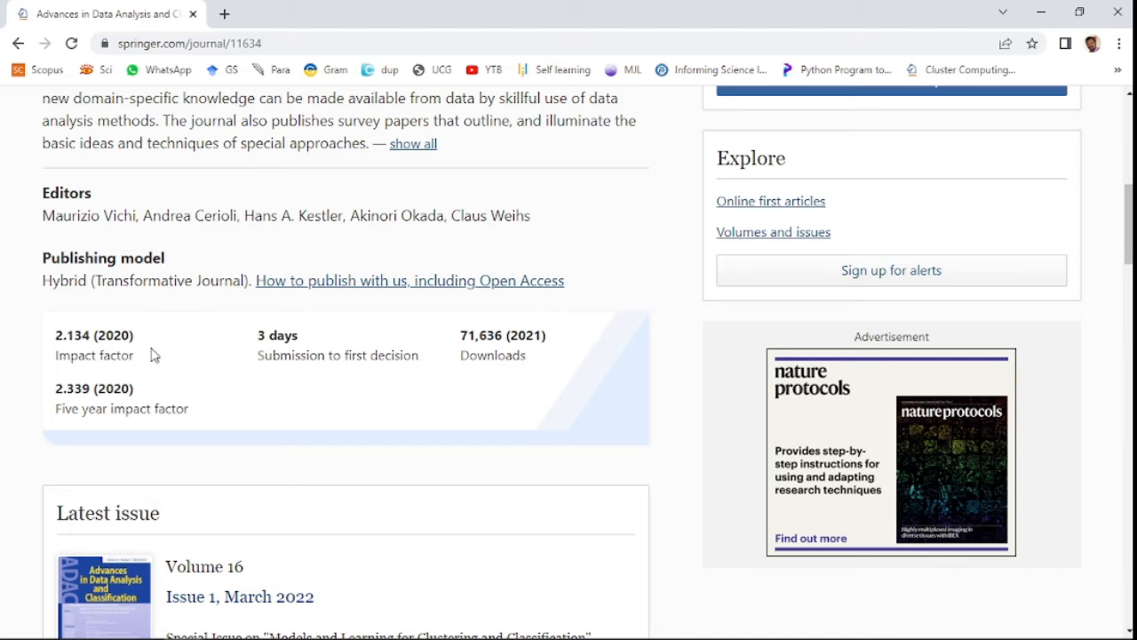
mouse_move(300, 371)
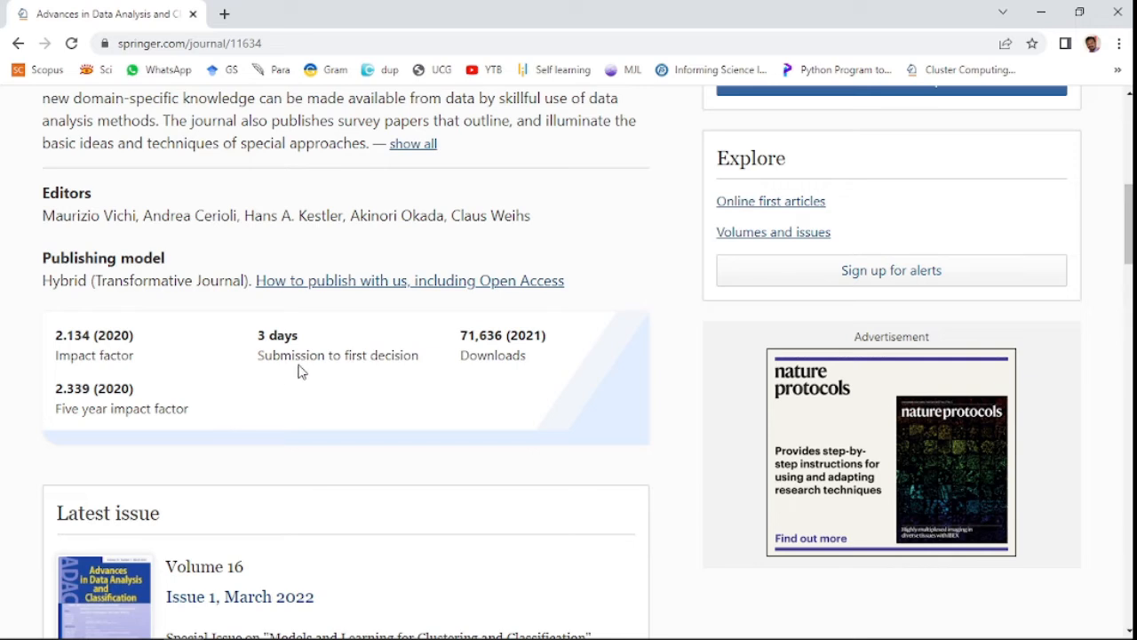
mouse_move(283, 397)
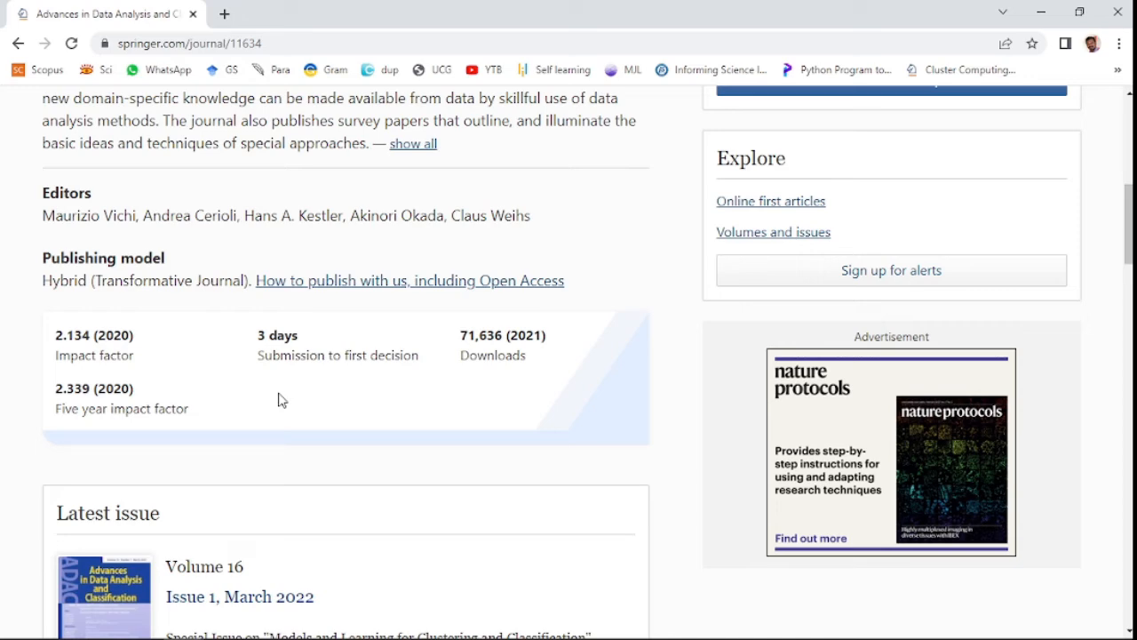
- Move through latest articles to the journal updates and partner societies sections
scroll("down", 3)
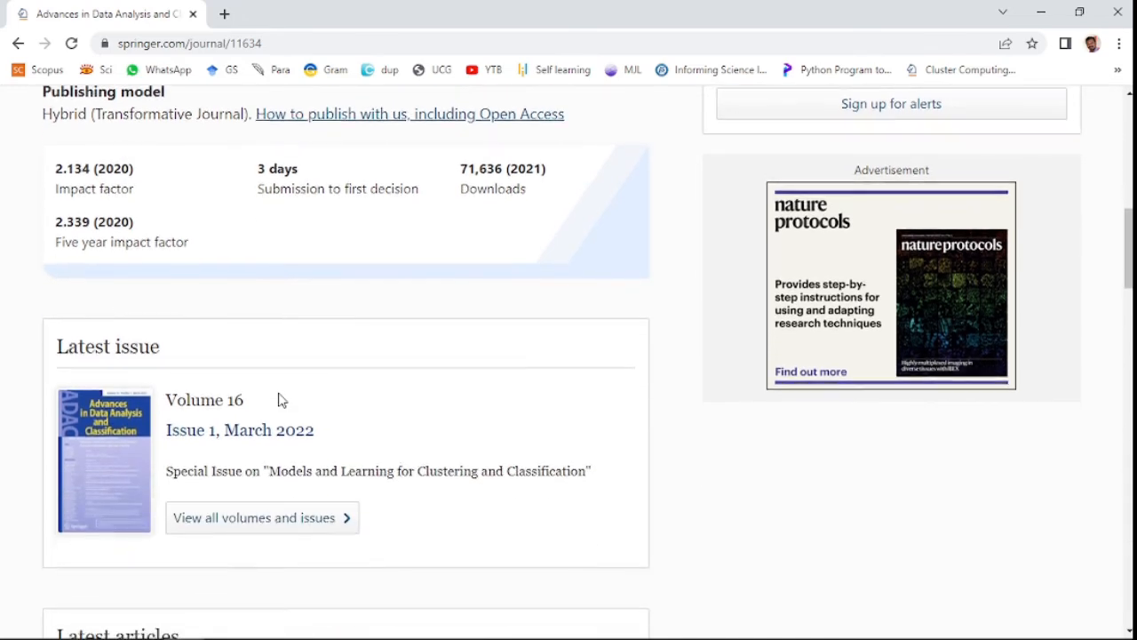
scroll("down", 3)
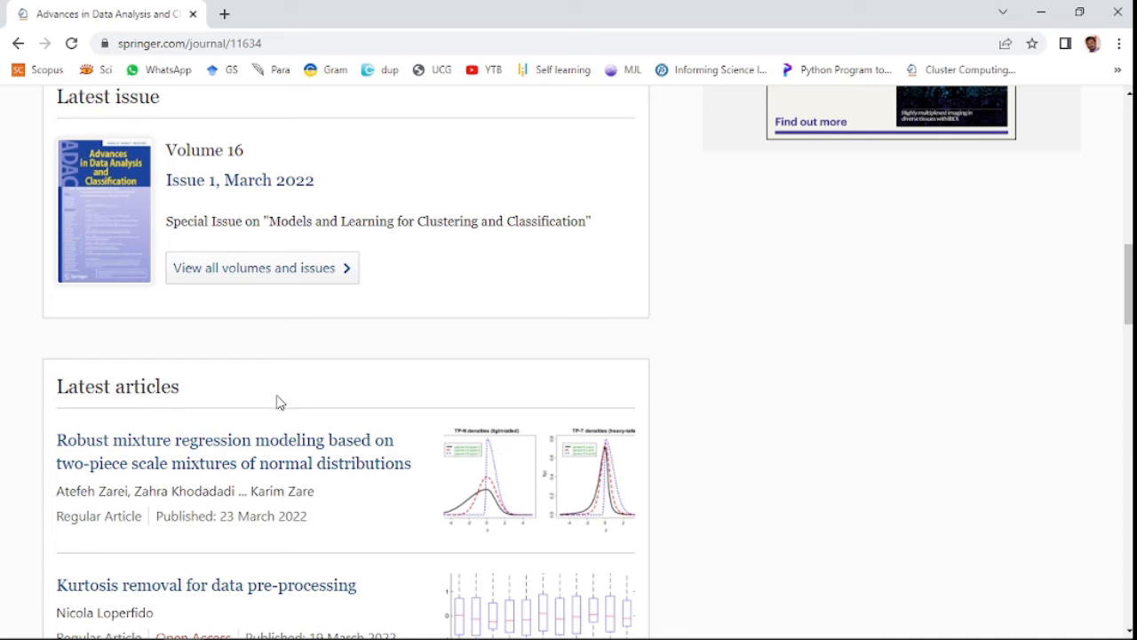
scroll("down", 3)
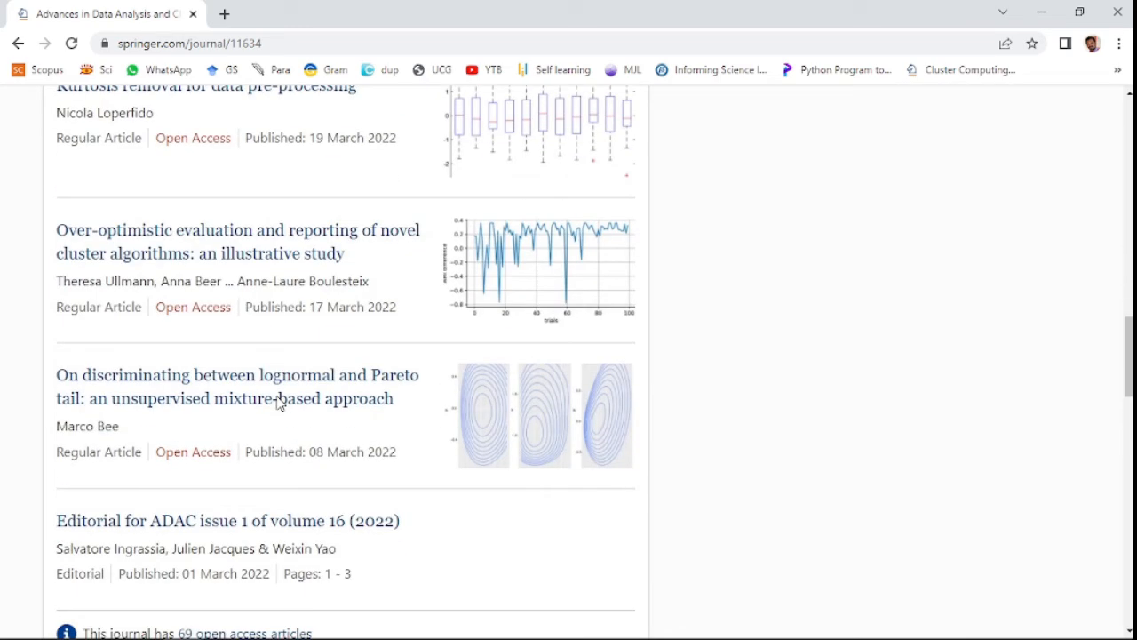
scroll("down", 3)
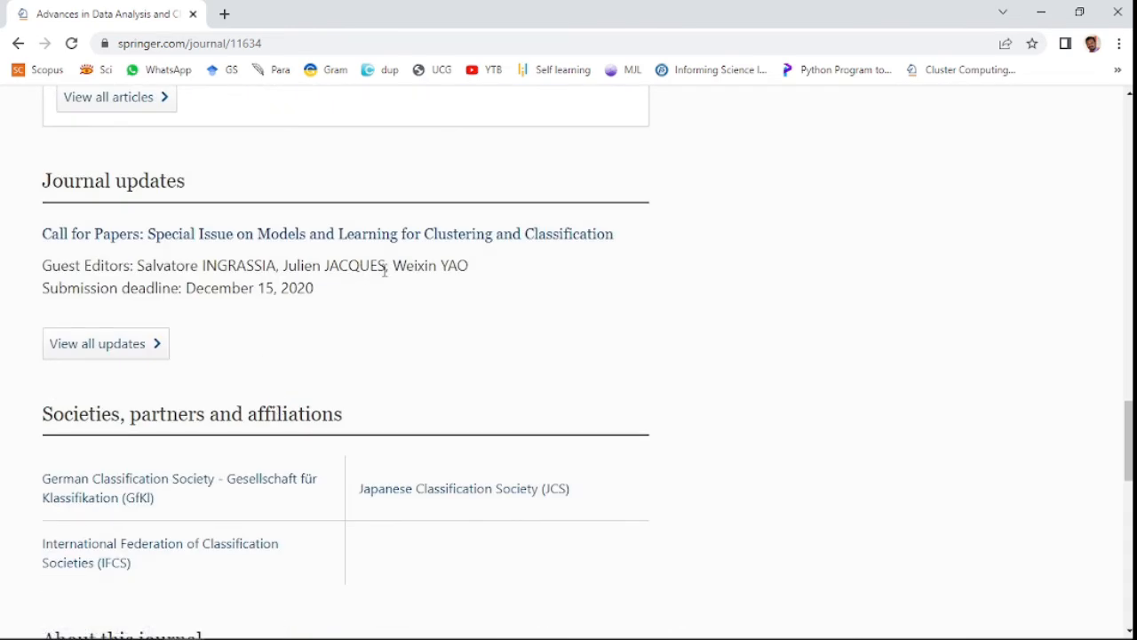
mouse_move(336, 313)
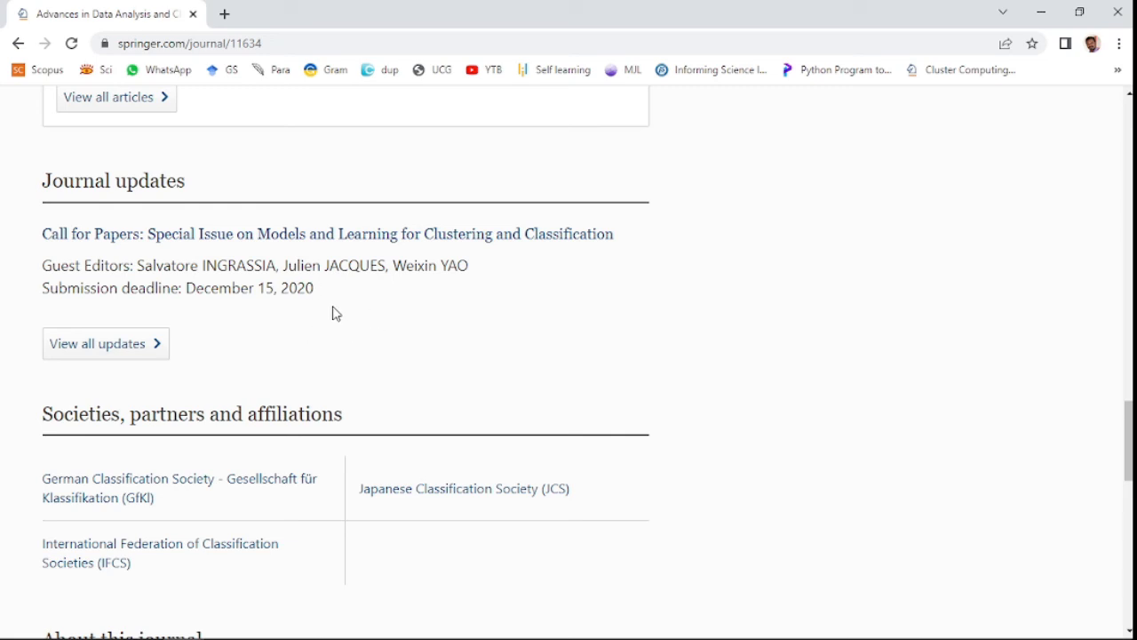
scroll("down", 3)
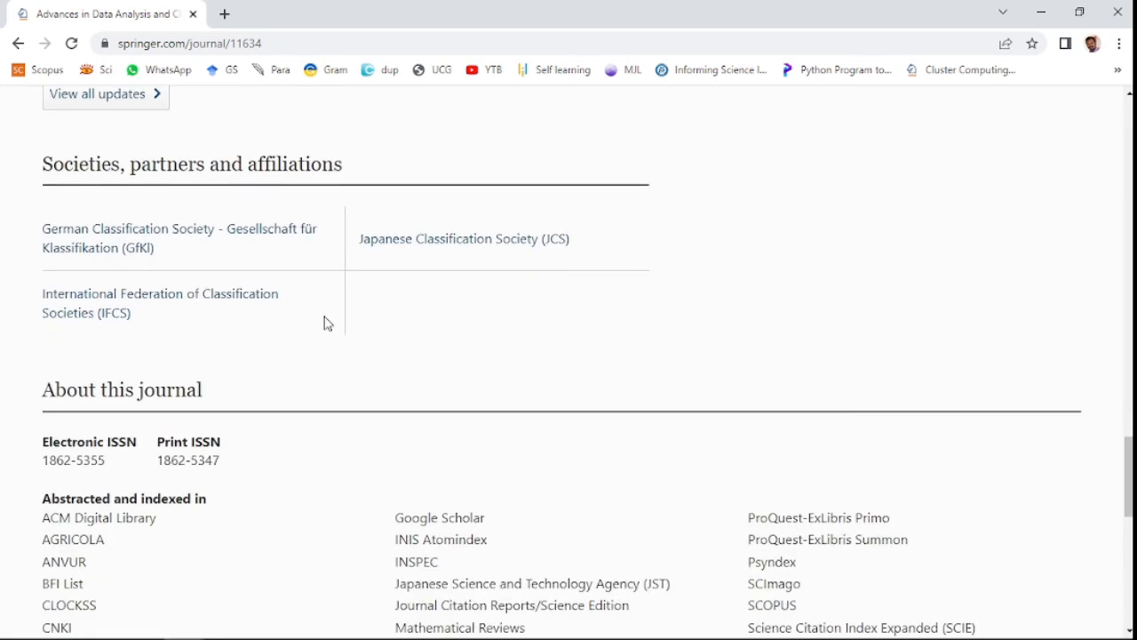
- Mark SCOPUS in the indexing list beside Science Citation Index Expanded and UGC-CARE
scroll("down", 3)
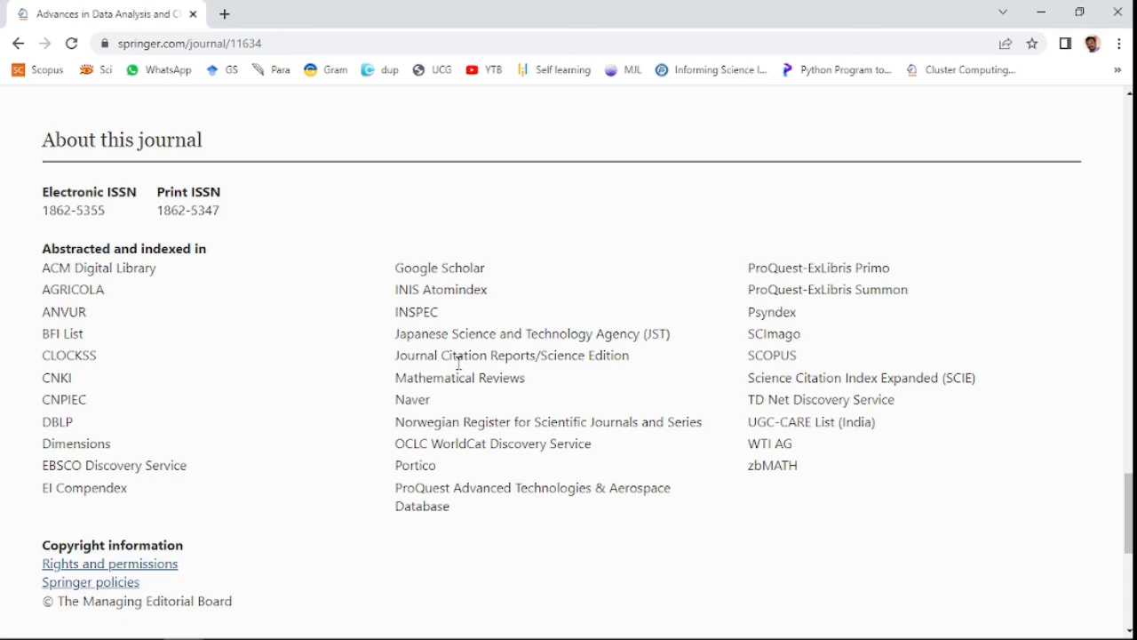
mouse_move(749, 368)
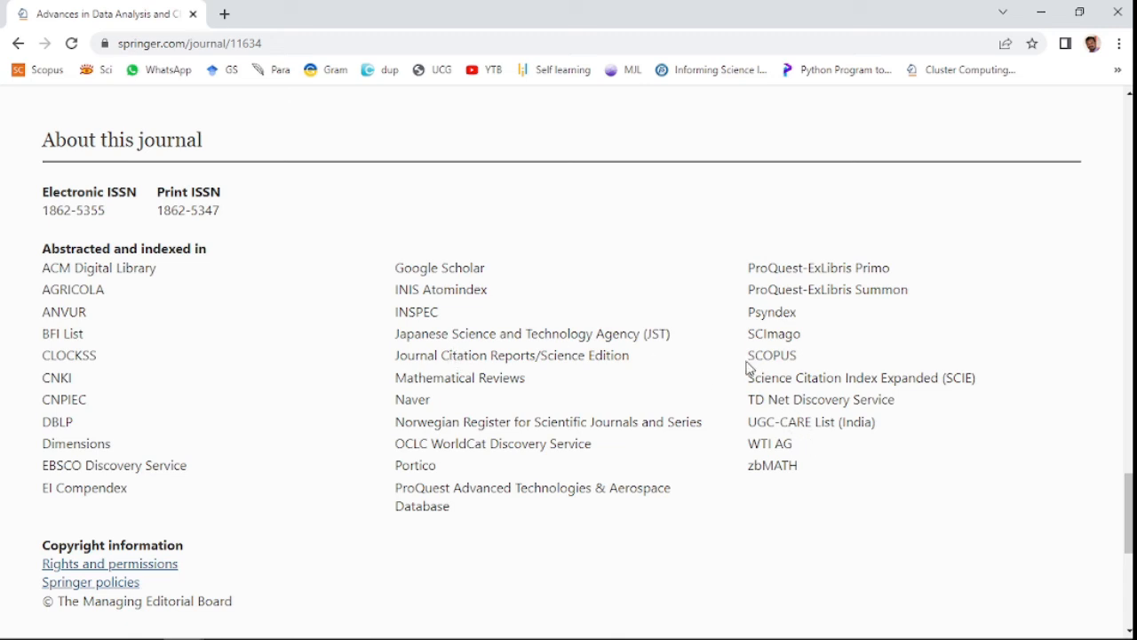
double_click(771, 355)
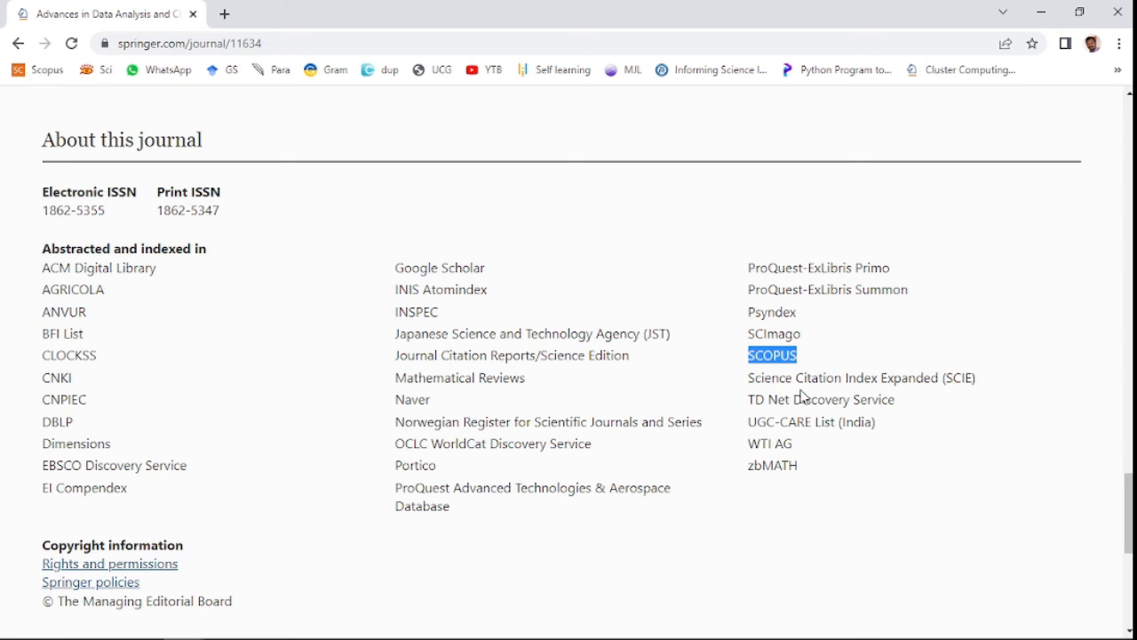
mouse_move(969, 381)
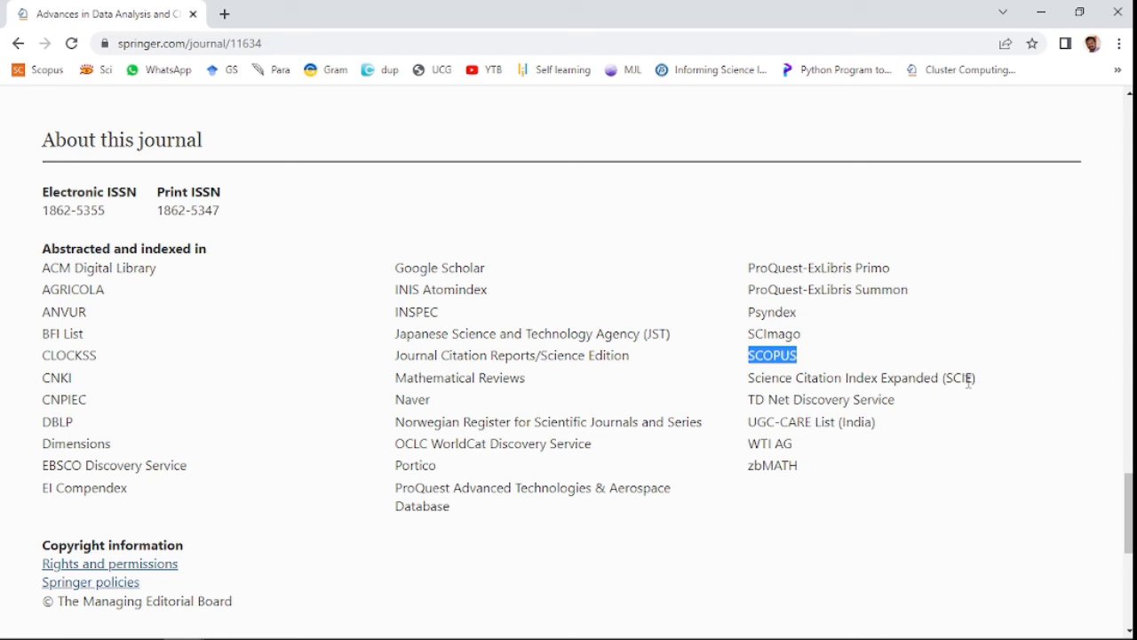
mouse_move(877, 468)
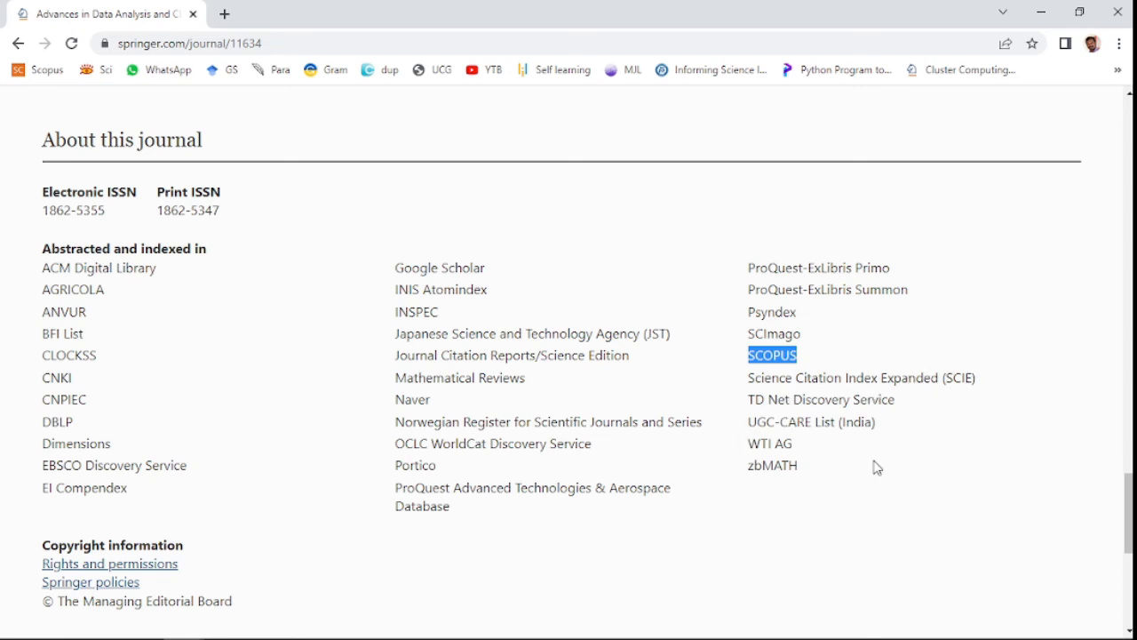
mouse_move(319, 540)
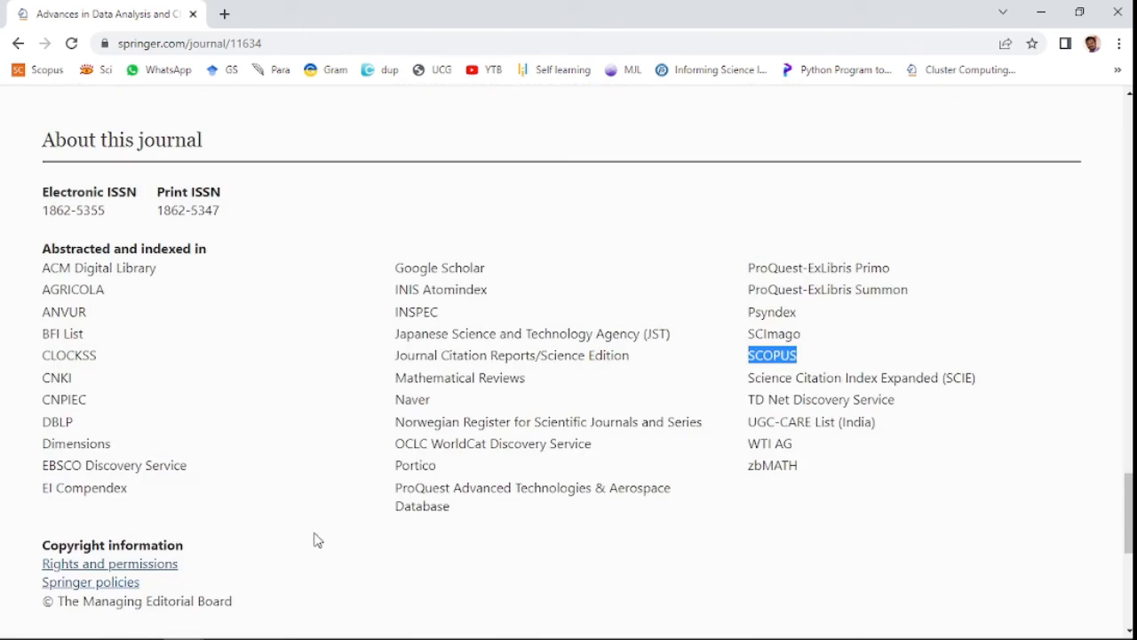